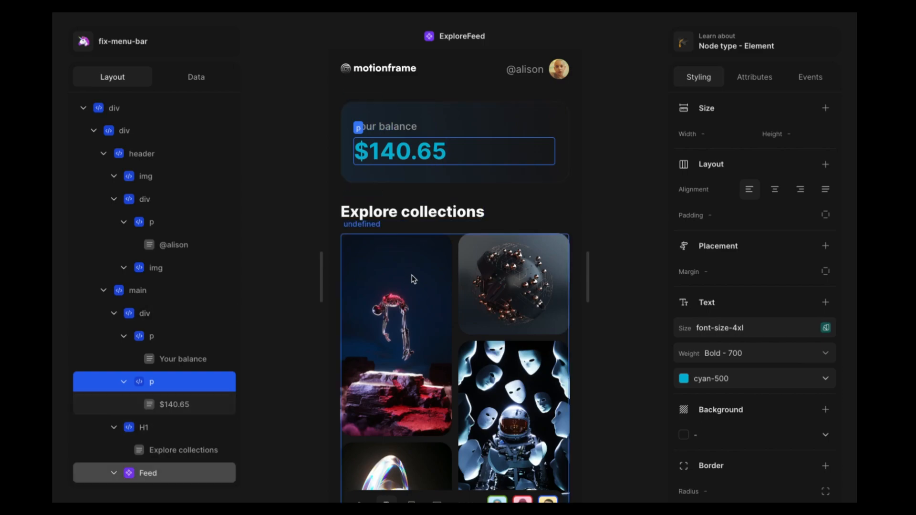
{"action": "mouse_move", "coordinate": [556, 332]}
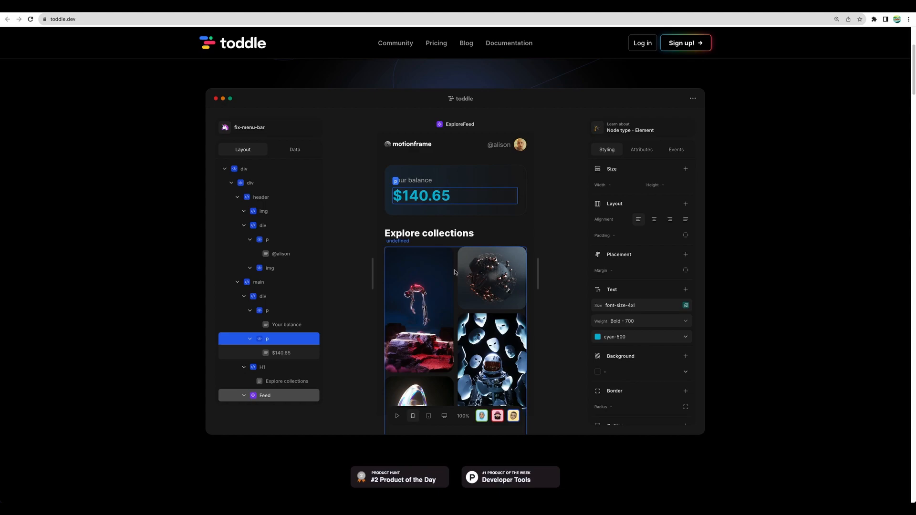
Open the Test42 project from the Projects dashboard into the editor
{"action": "left_click", "coordinate": [264, 211]}
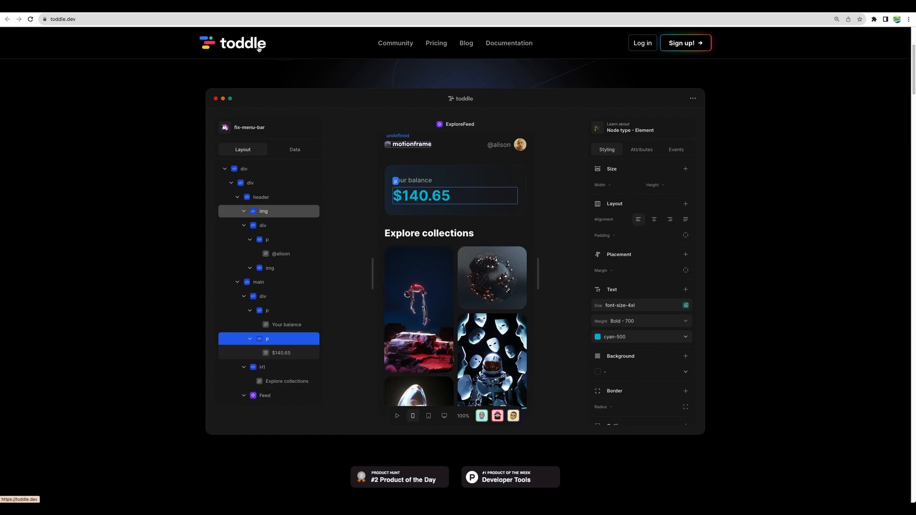
{"action": "mouse_move", "coordinate": [259, 47]}
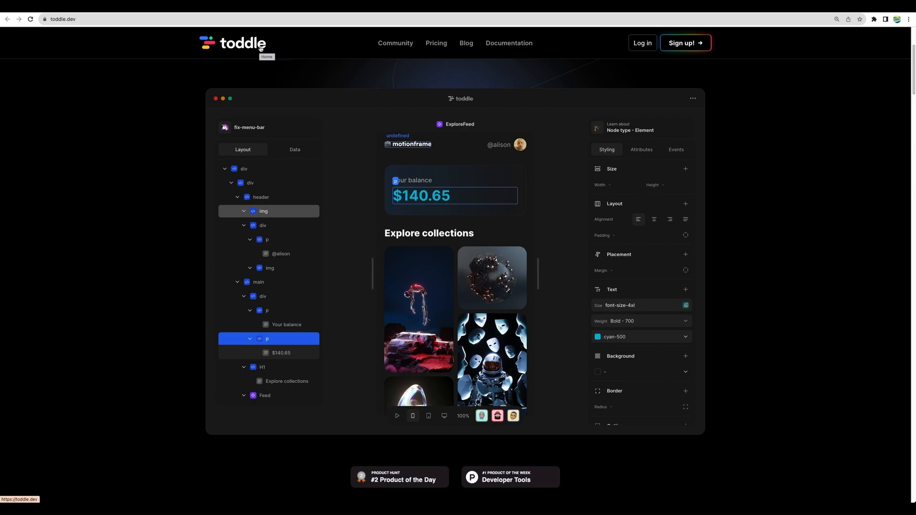
{"action": "mouse_move", "coordinate": [254, 62]}
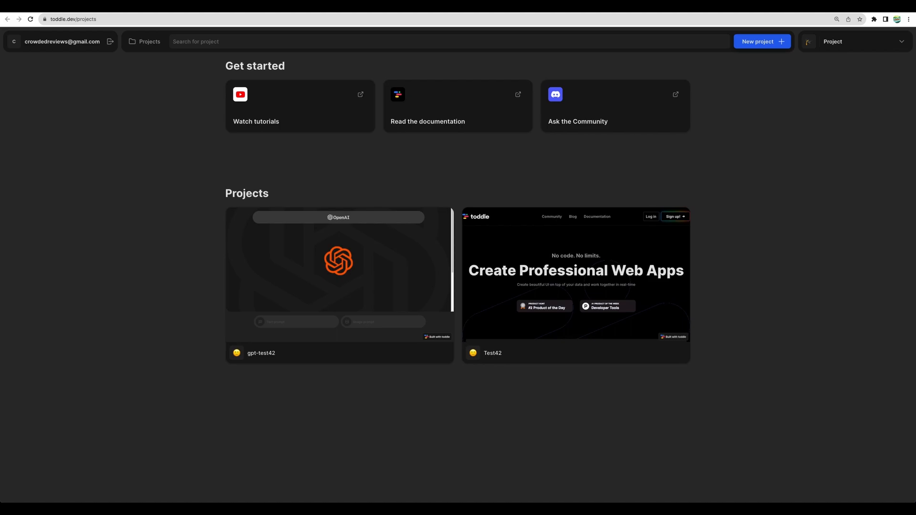
{"action": "mouse_move", "coordinate": [543, 159]}
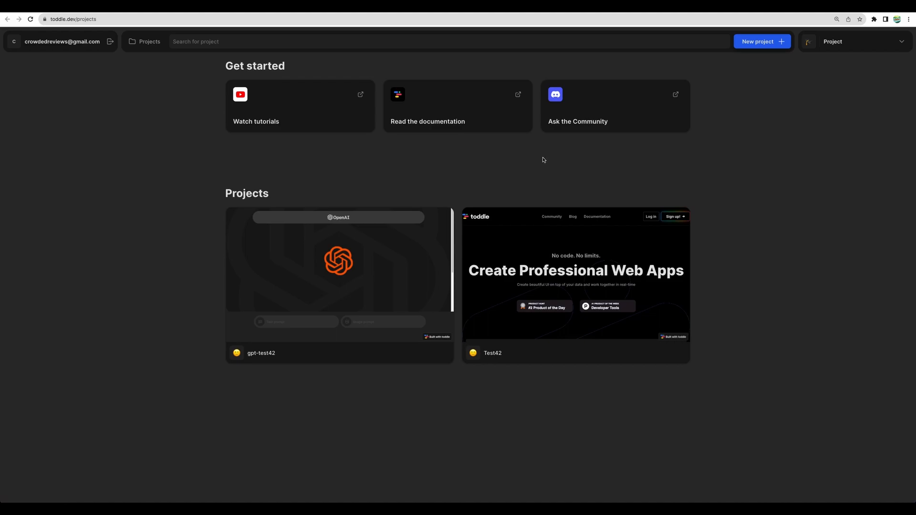
{"action": "left_click", "coordinate": [575, 285]}
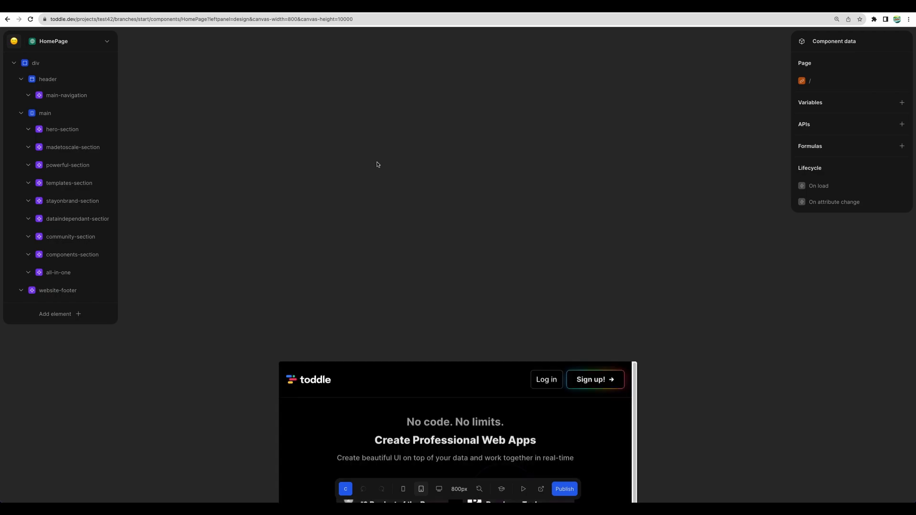
Inspect the hero-section and powerful-section in the HomePage layout tree
{"action": "left_click", "coordinate": [62, 129]}
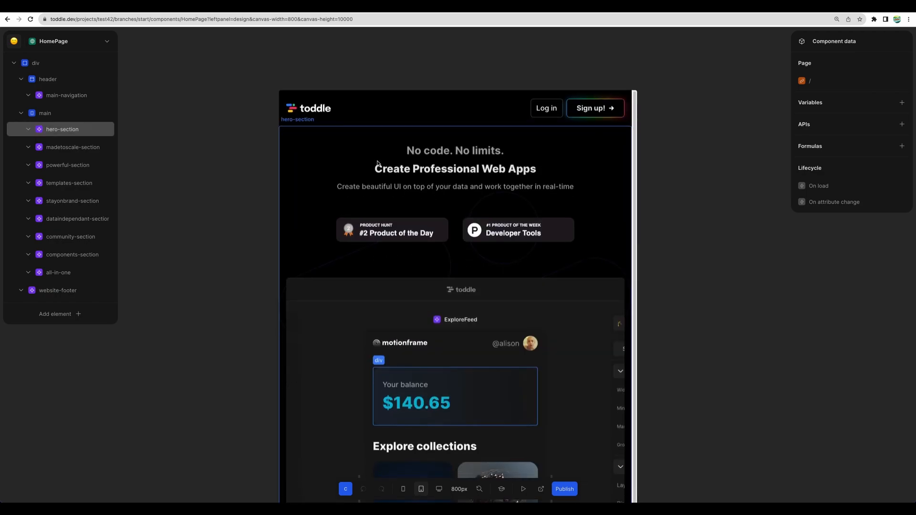
{"action": "scroll", "scroll_direction": "down", "scroll_amount": 3}
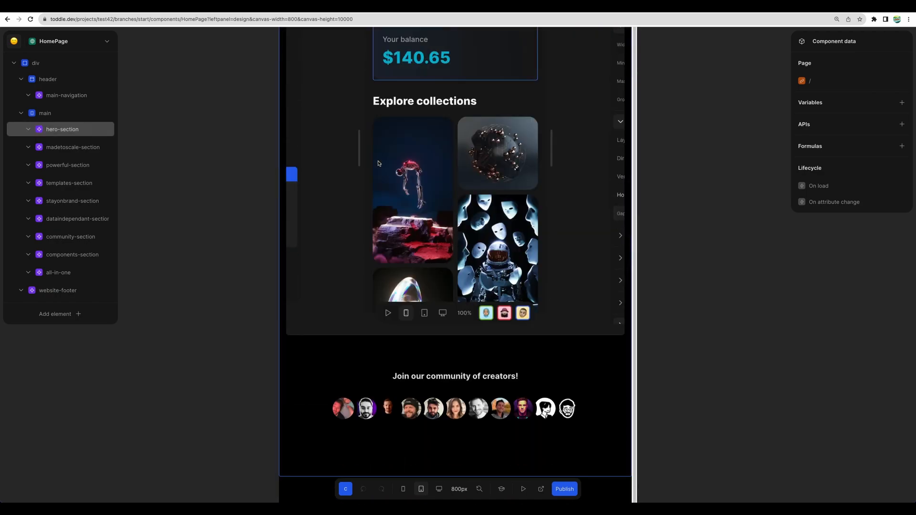
{"action": "left_click", "coordinate": [67, 165]}
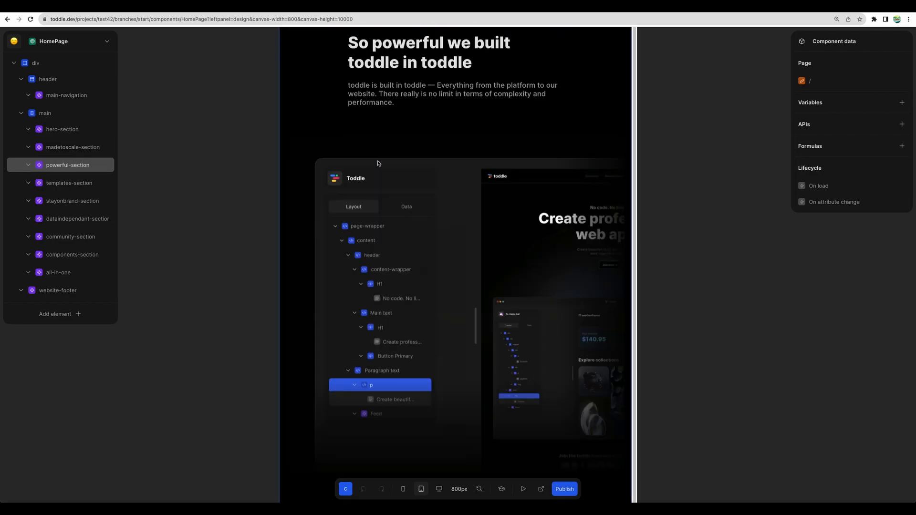
{"action": "left_click", "coordinate": [69, 183]}
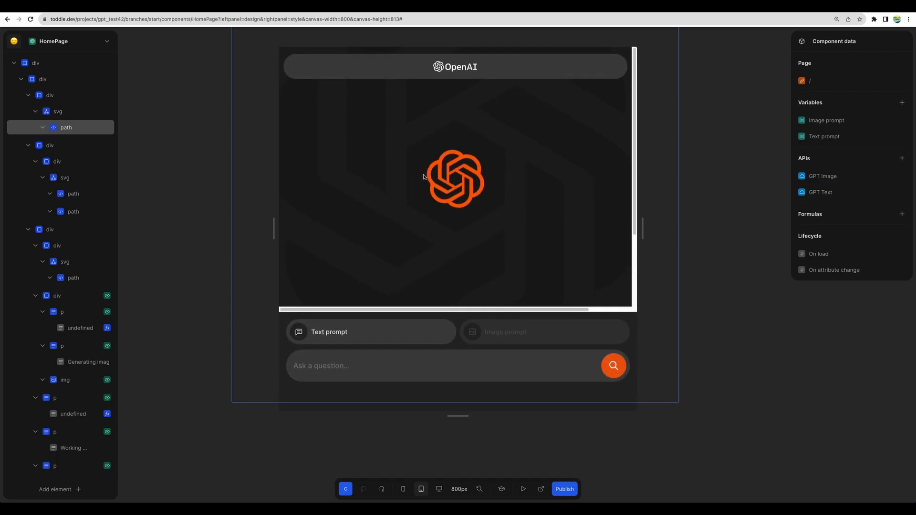
Select the OpenAI svg logo and Text prompt option, then launch the published app
{"action": "left_click", "coordinate": [57, 110]}
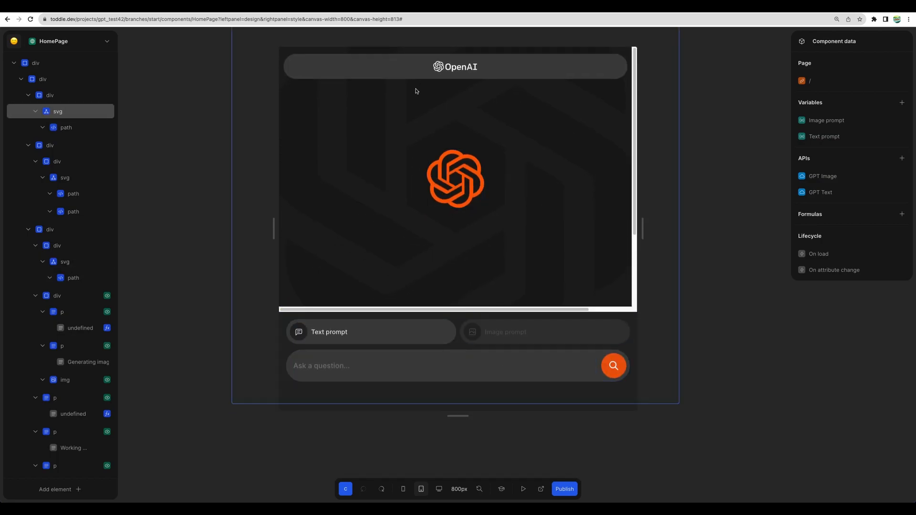
{"action": "left_click", "coordinate": [372, 332]}
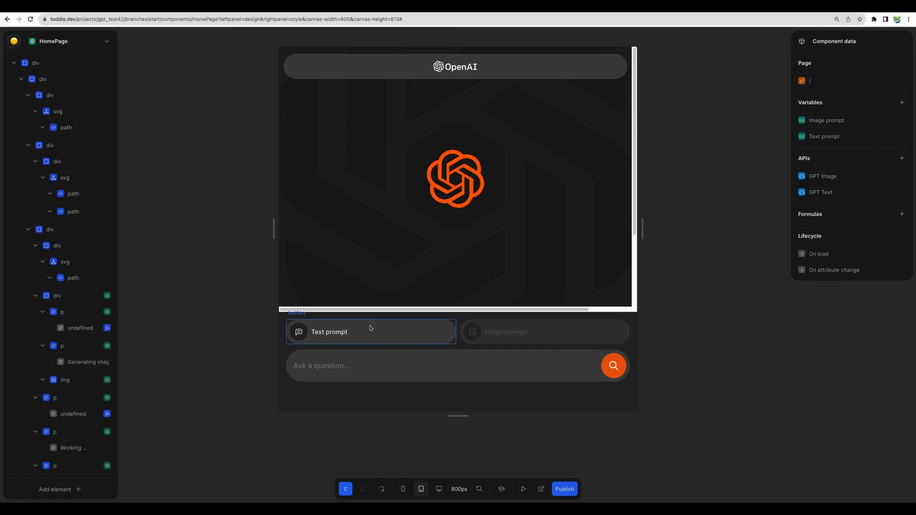
{"action": "left_click", "coordinate": [444, 365]}
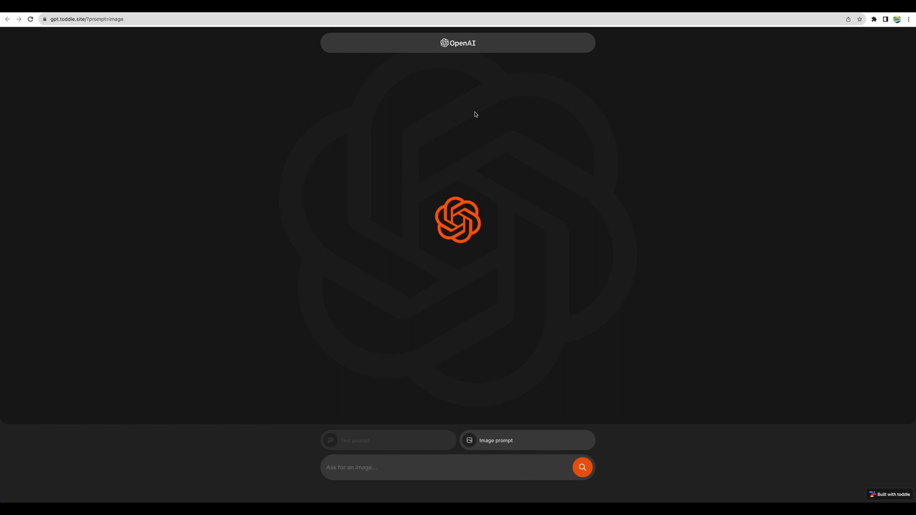
{"action": "mouse_move", "coordinate": [303, 82]}
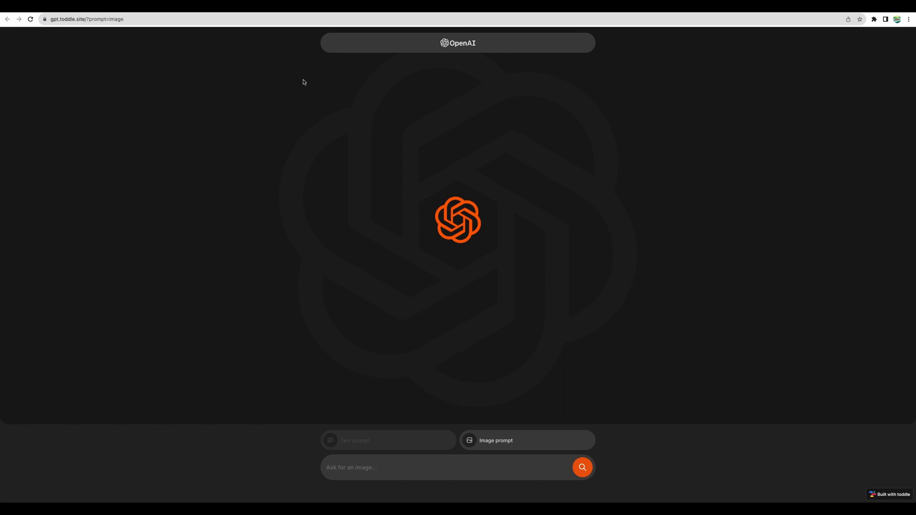
{"action": "mouse_move", "coordinate": [115, 37]}
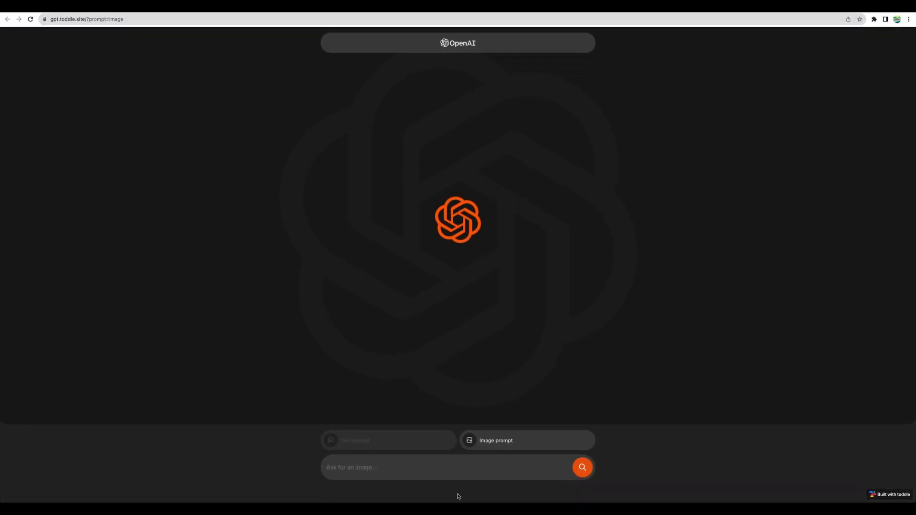
Submit the image prompt 'apple on a table' on the live gpt.toddle.site app
{"action": "type", "text": "apple on a table"}
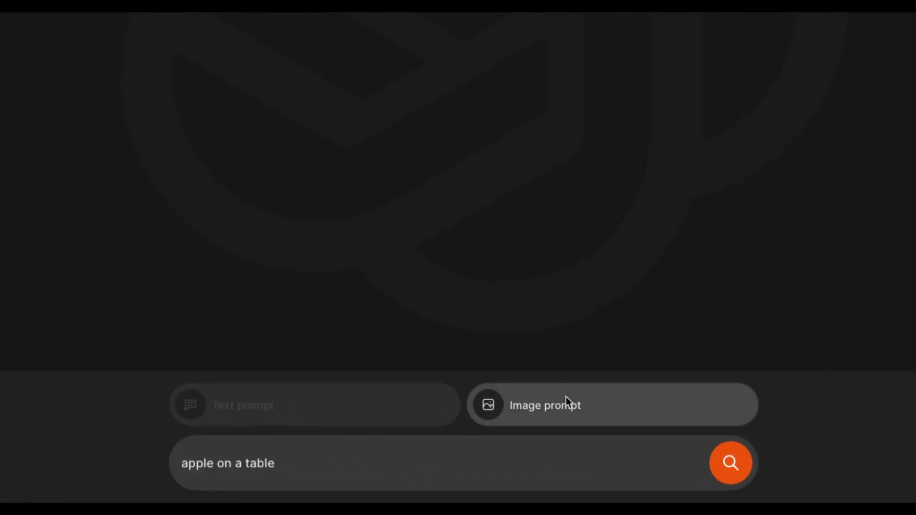
{"action": "left_click", "coordinate": [731, 463]}
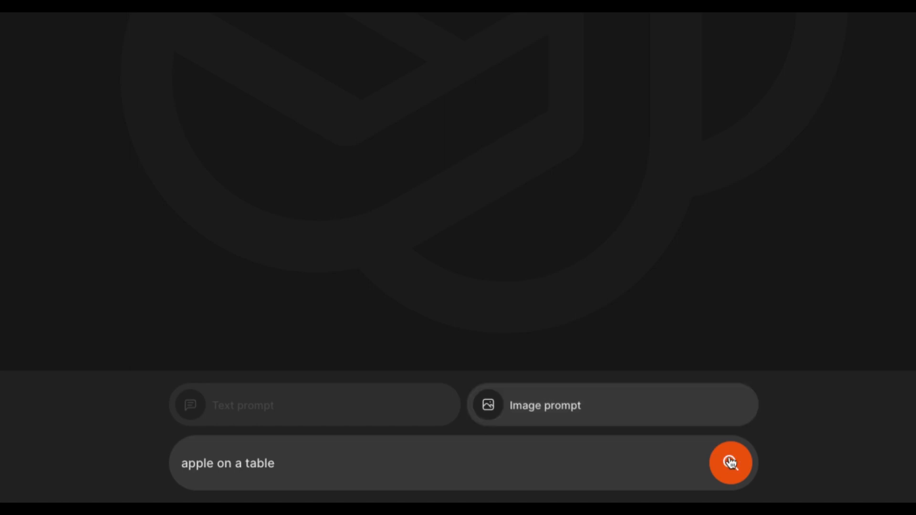
{"action": "left_click", "coordinate": [731, 464]}
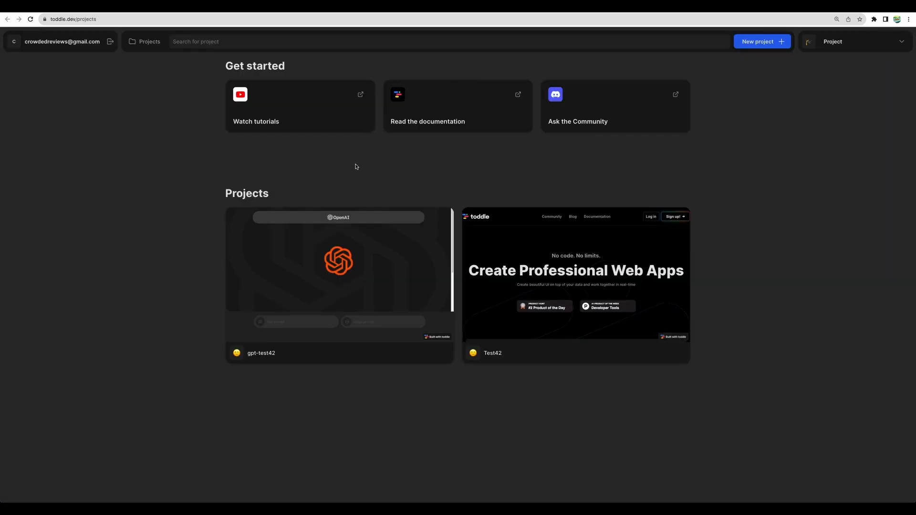
{"action": "mouse_move", "coordinate": [288, 181]}
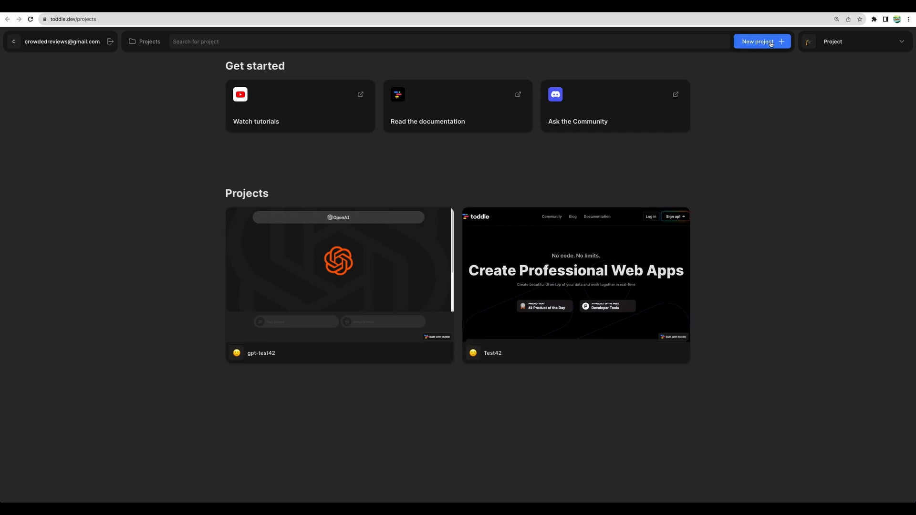
Browse the new-project template gallery, then return to the gpt-test42 project in the editor
{"action": "left_click", "coordinate": [762, 41]}
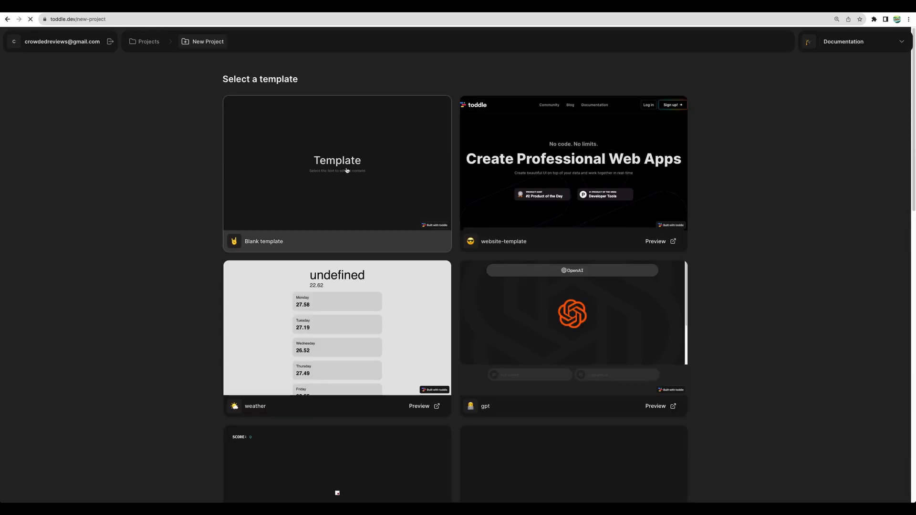
{"action": "scroll", "scroll_direction": "down", "scroll_amount": 3}
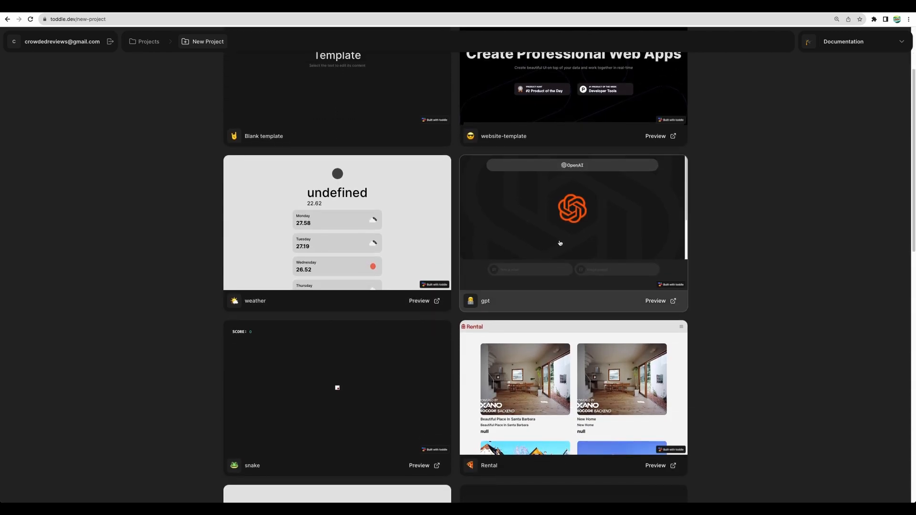
{"action": "scroll", "scroll_direction": "down", "scroll_amount": 3}
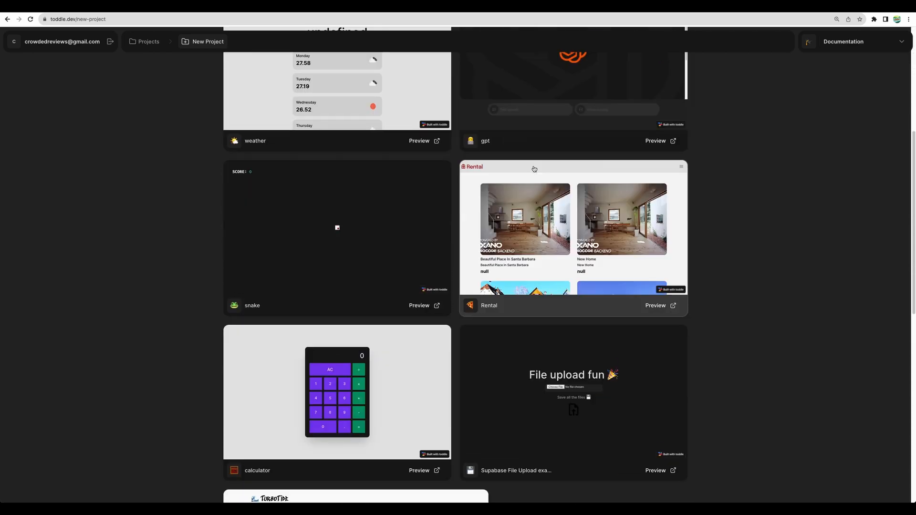
{"action": "scroll", "scroll_direction": "down", "scroll_amount": 3}
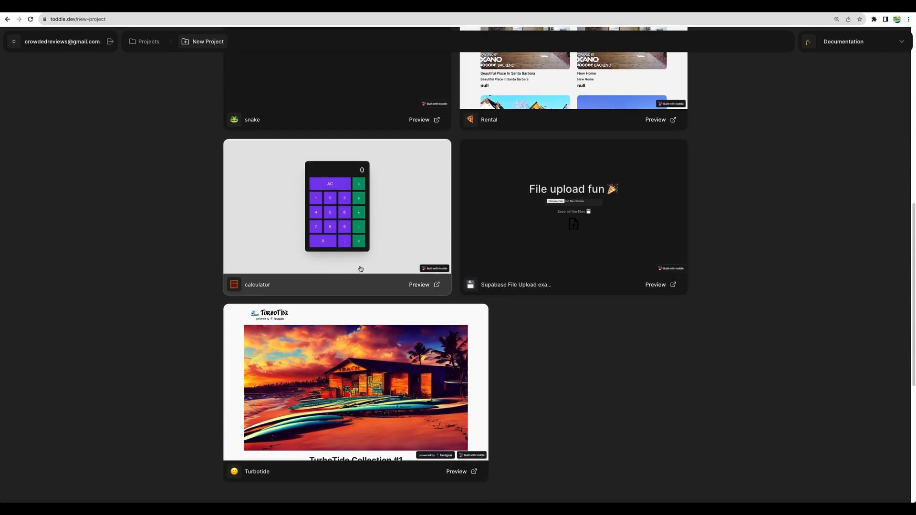
{"action": "scroll", "scroll_direction": "up", "scroll_amount": 3}
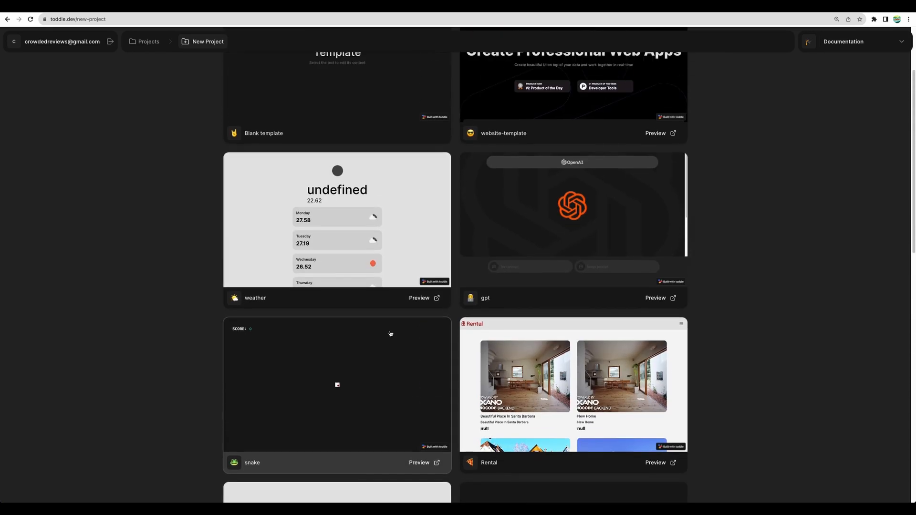
{"action": "scroll", "scroll_direction": "up", "scroll_amount": 3}
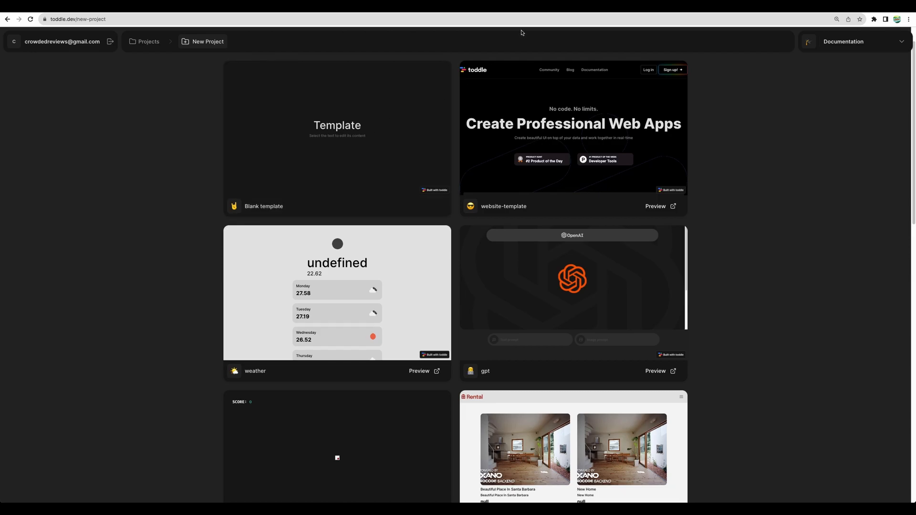
{"action": "left_click", "coordinate": [572, 298]}
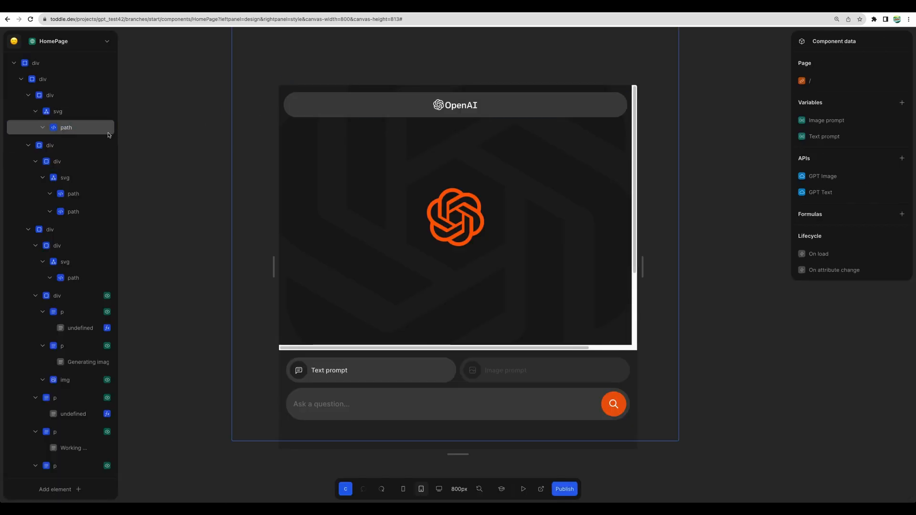
{"action": "mouse_move", "coordinate": [66, 127]}
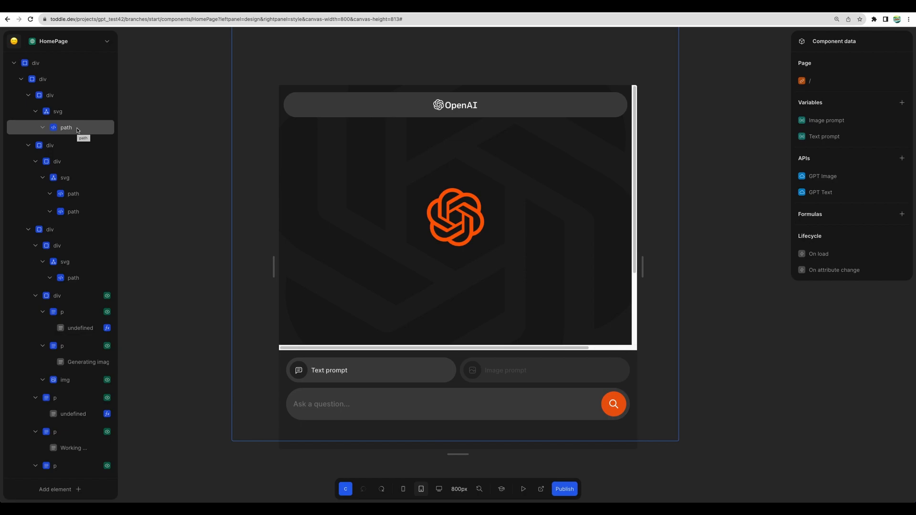
Select the HomePage root and second container in the element tree and show its options
{"action": "left_click", "coordinate": [35, 63]}
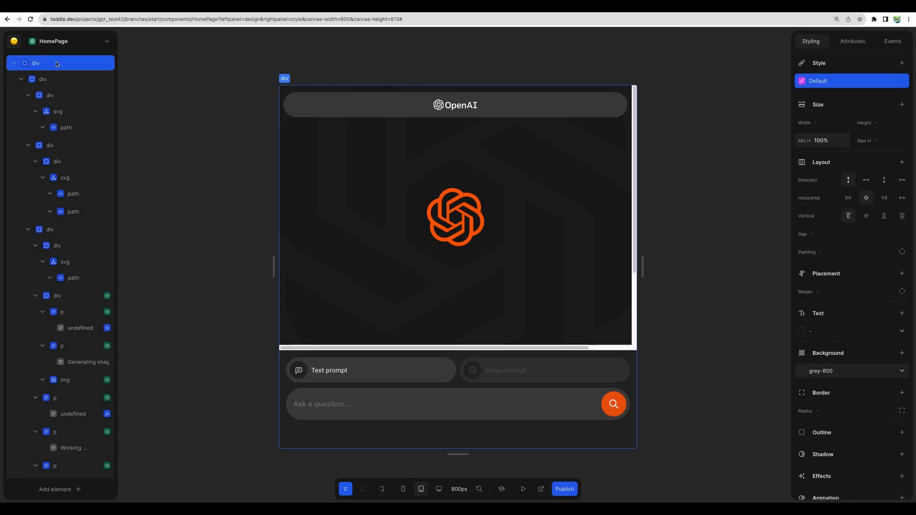
{"action": "left_click", "coordinate": [50, 145]}
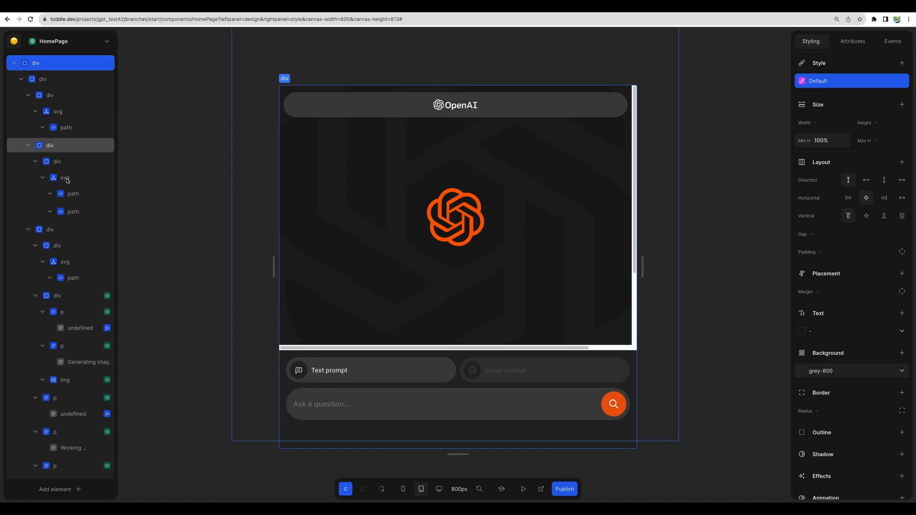
{"action": "left_click", "coordinate": [28, 145]}
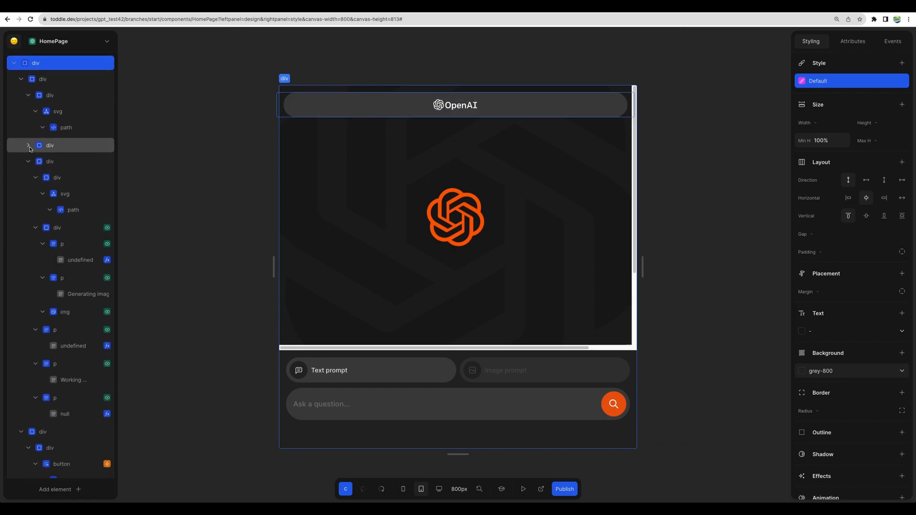
{"action": "right_click", "coordinate": [50, 145]}
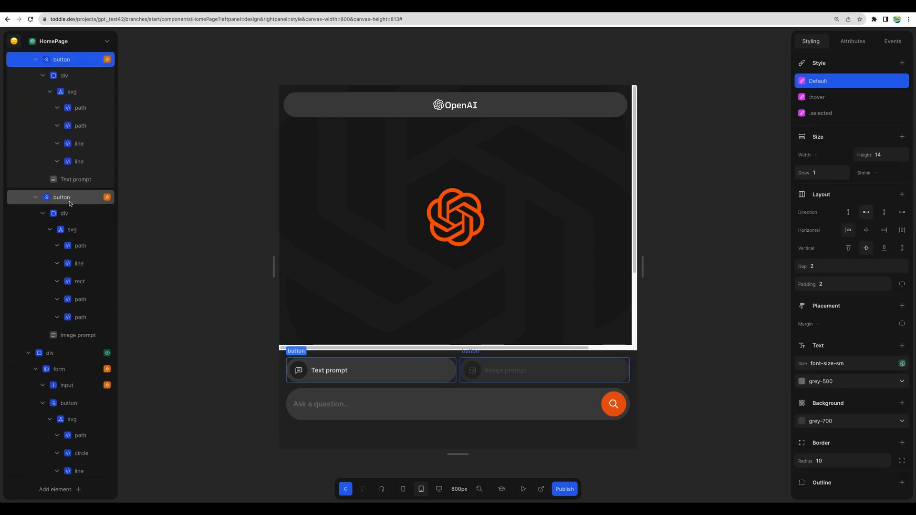
{"action": "mouse_move", "coordinate": [61, 196]}
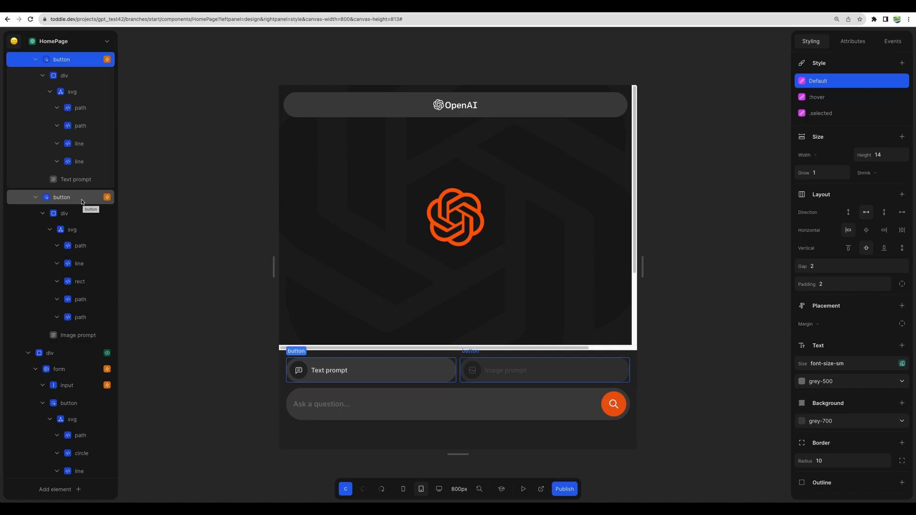
Reveal the div's show/hide visibility formula comparing the prompt value with 'image'
{"action": "left_click", "coordinate": [892, 41]}
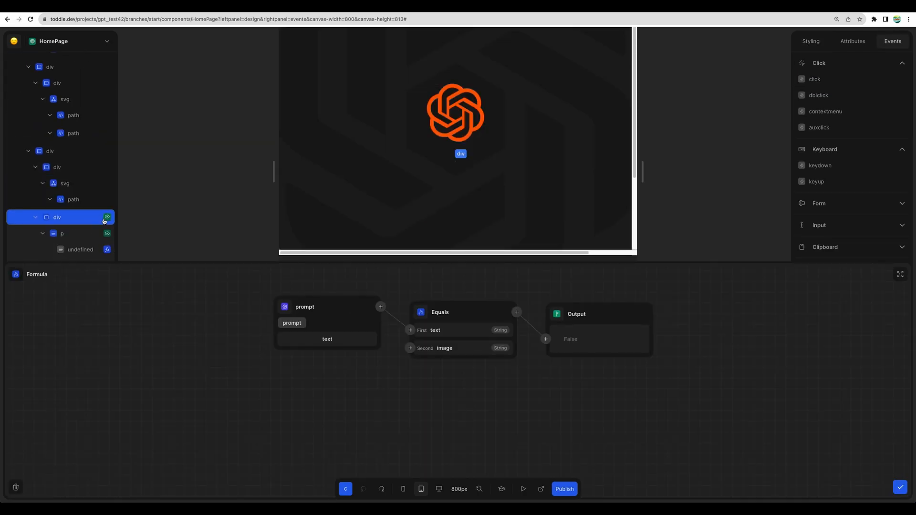
{"action": "mouse_move", "coordinate": [107, 218]}
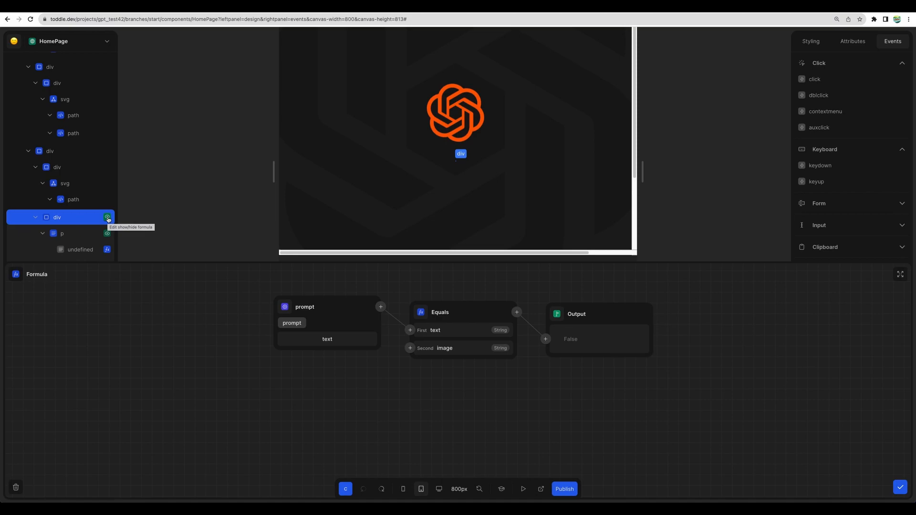
{"action": "mouse_move", "coordinate": [107, 217]}
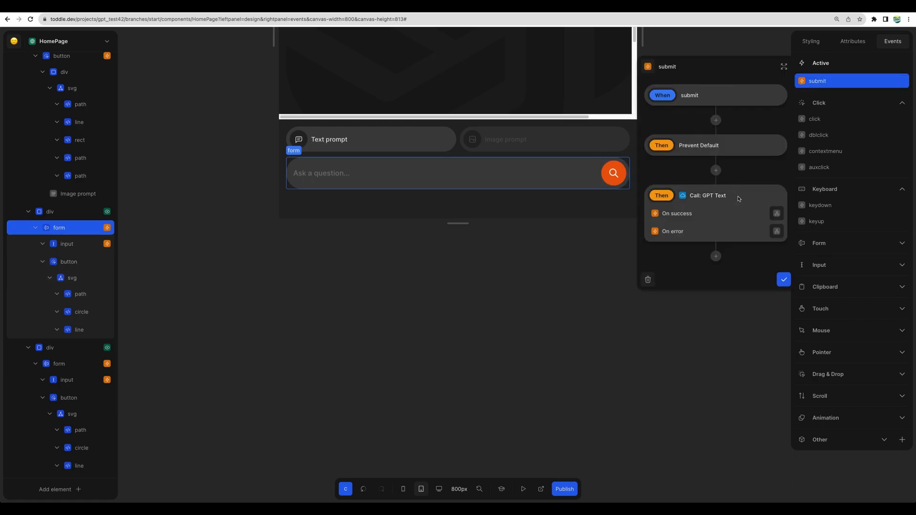
{"action": "mouse_move", "coordinate": [538, 245]}
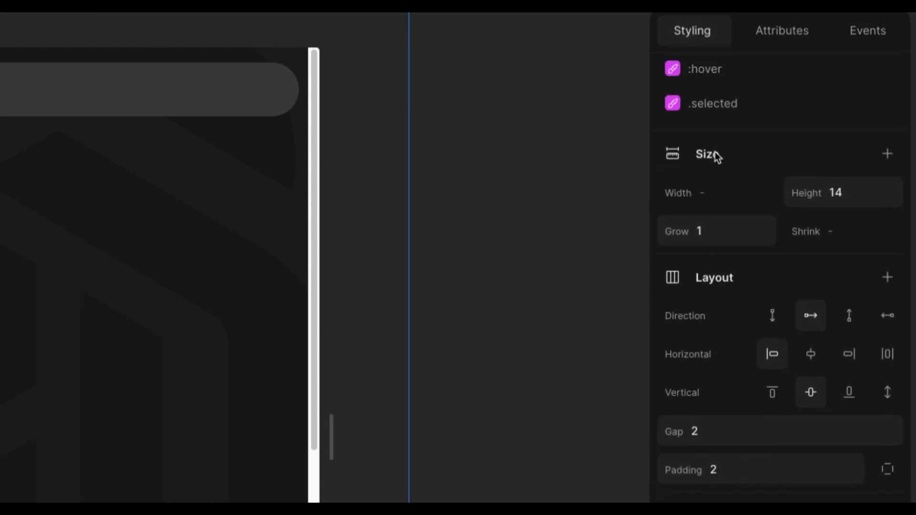
Review the button's :hover style, Attributes, and its single click event in Events
{"action": "scroll", "scroll_direction": "down", "scroll_amount": 3}
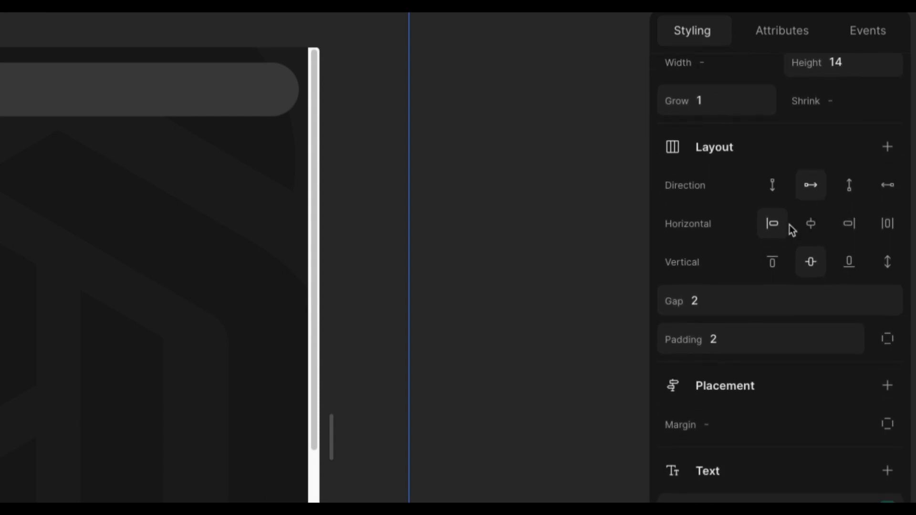
{"action": "scroll", "scroll_direction": "up", "scroll_amount": 3}
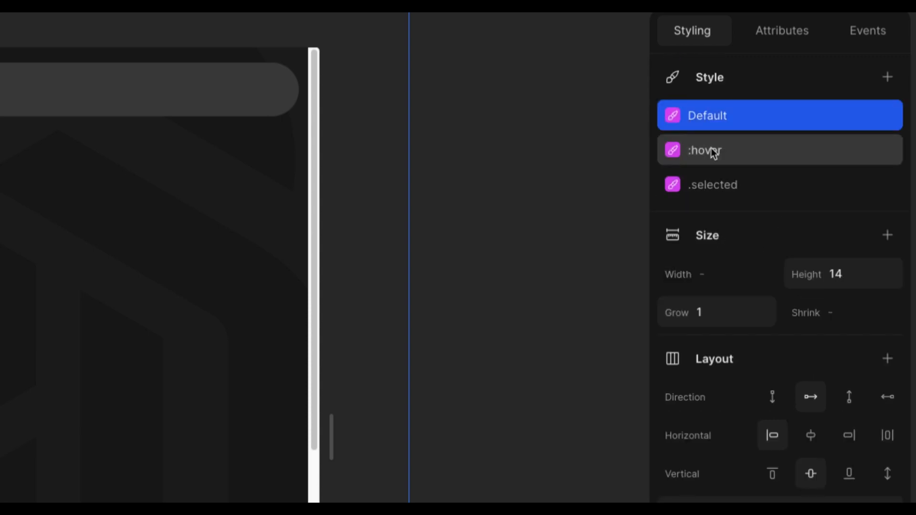
{"action": "left_click", "coordinate": [782, 30]}
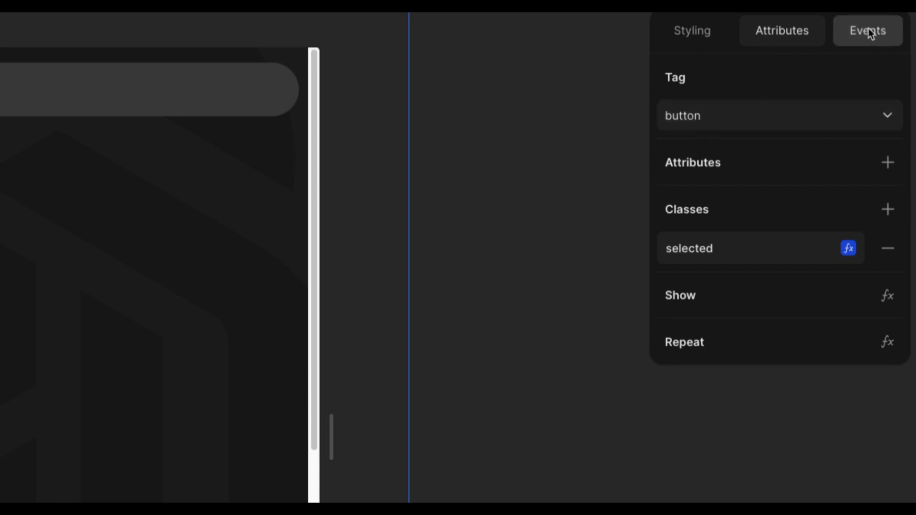
{"action": "left_click", "coordinate": [867, 31]}
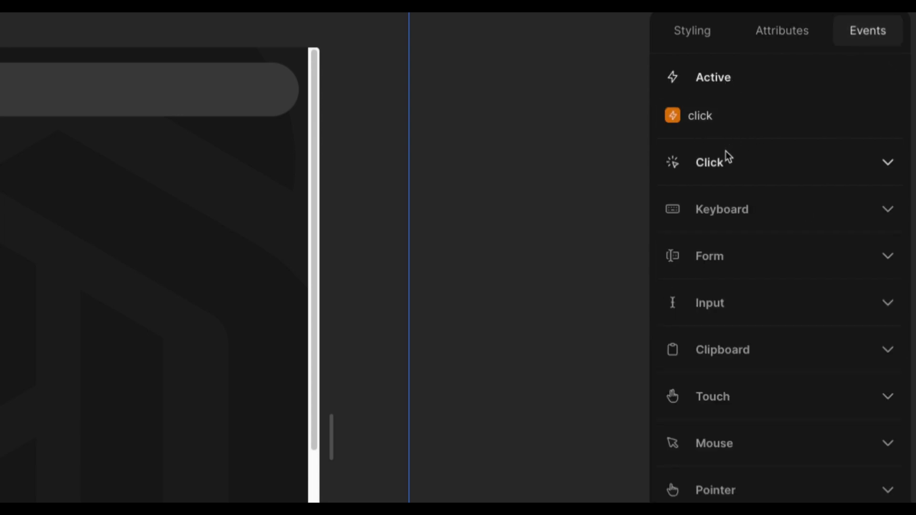
{"action": "left_click", "coordinate": [699, 115]}
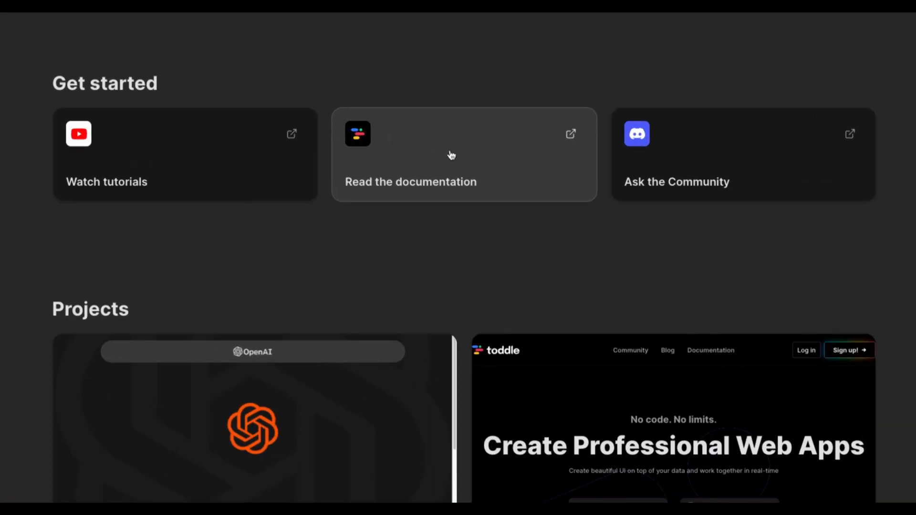
{"action": "mouse_move", "coordinate": [382, 83]}
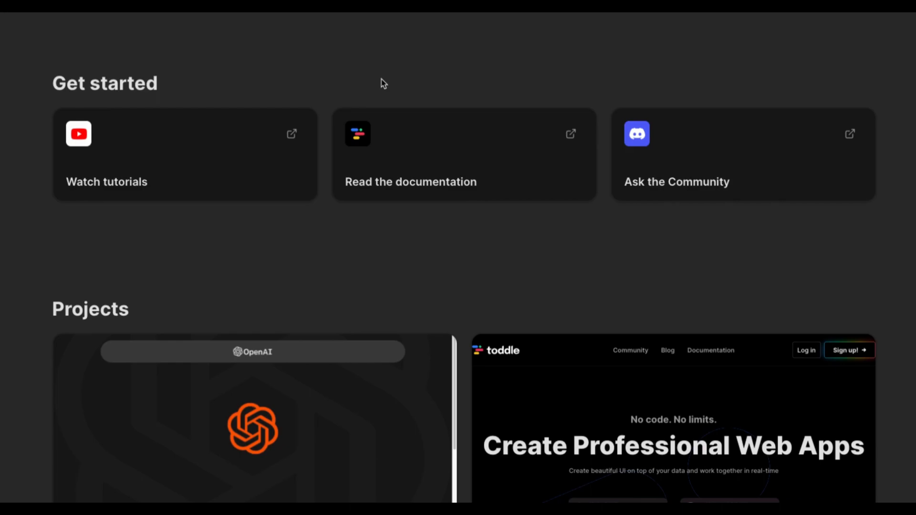
{"action": "mouse_move", "coordinate": [243, 58]}
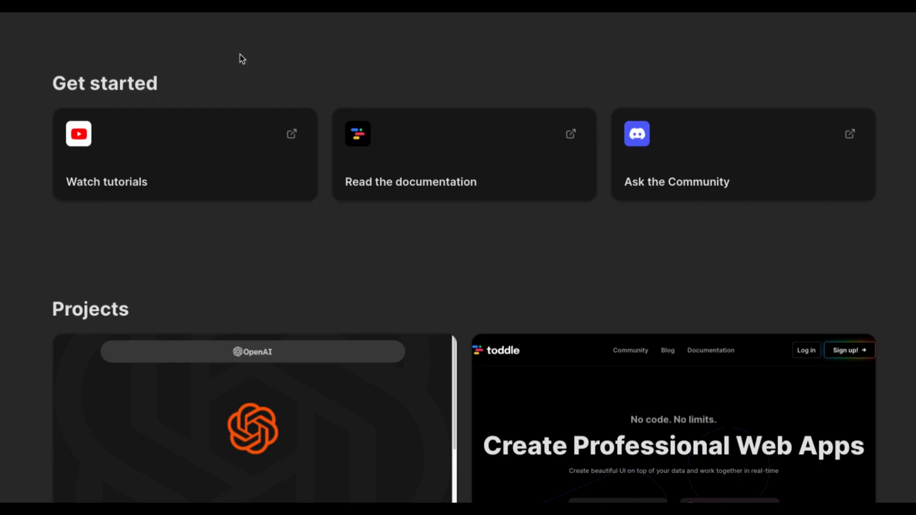
{"action": "mouse_move", "coordinate": [152, 136]}
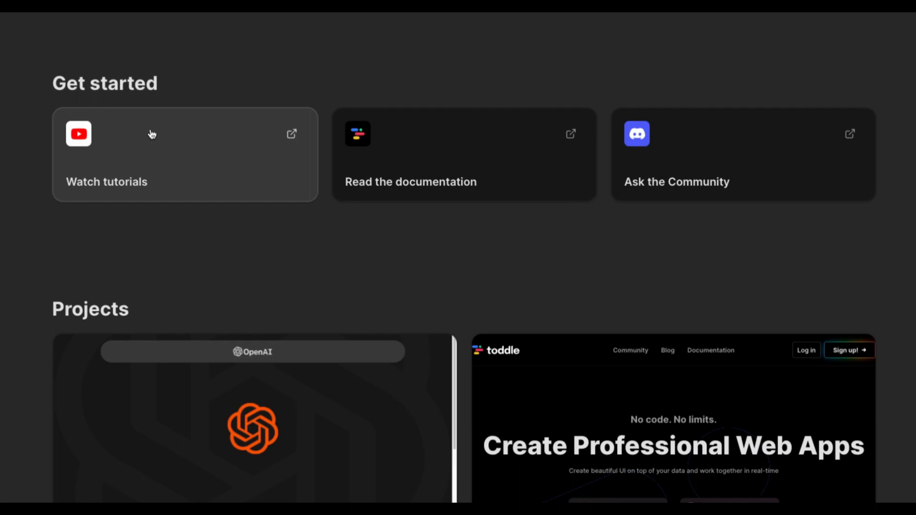
{"action": "mouse_move", "coordinate": [413, 165]}
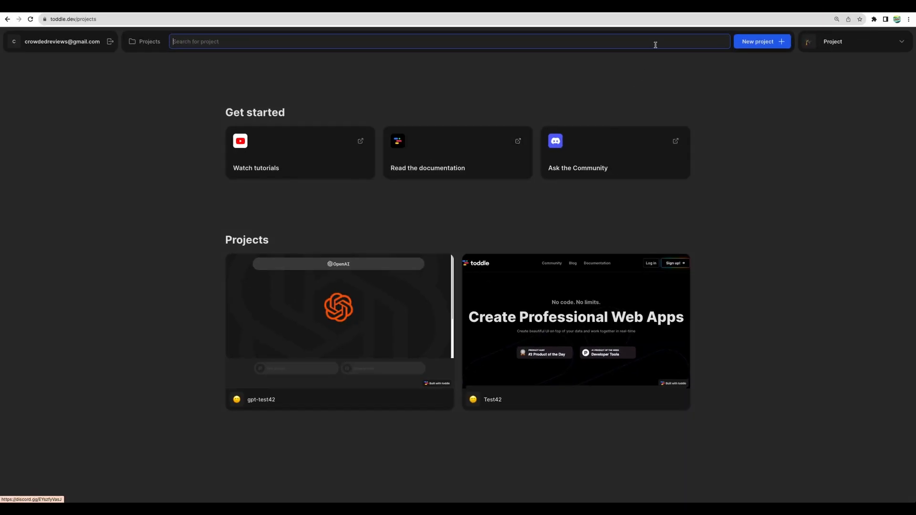
Start a new project to show the Blank, website, weather and gpt template gallery
{"action": "left_click", "coordinate": [762, 41]}
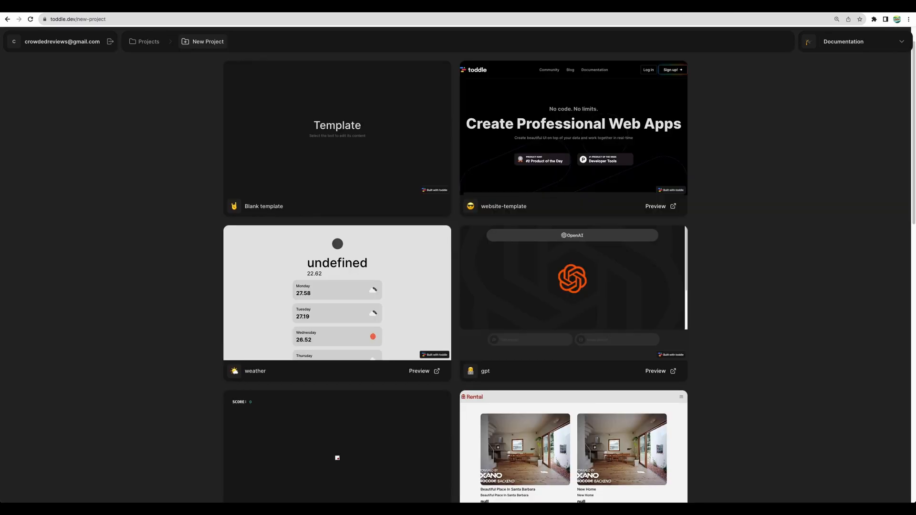
Open the toddle documentation home listing Getting started, The editor and Formulas guides
{"action": "left_click", "coordinate": [844, 41]}
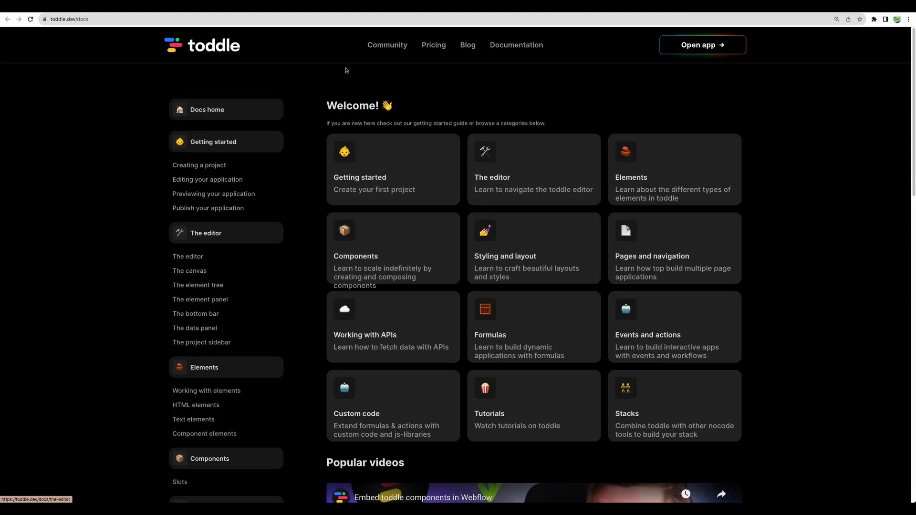
{"action": "mouse_move", "coordinate": [199, 299]}
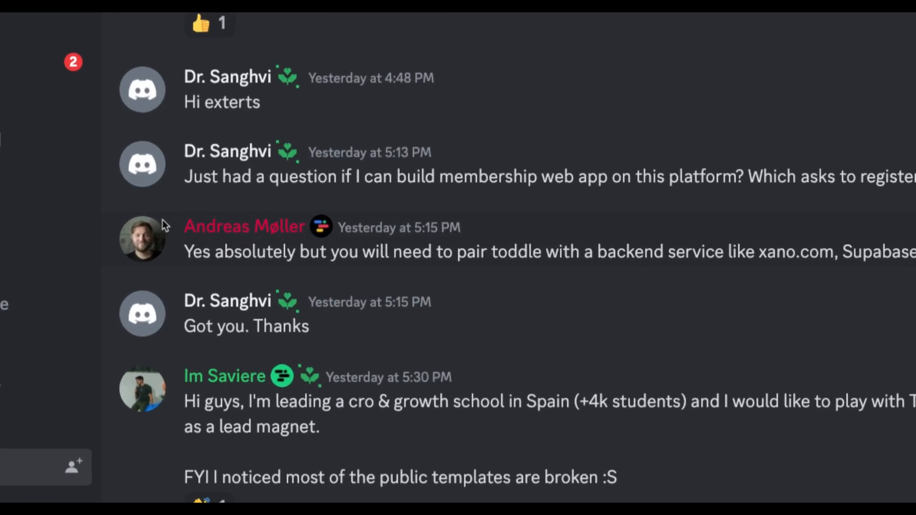
{"action": "mouse_move", "coordinate": [380, 228]}
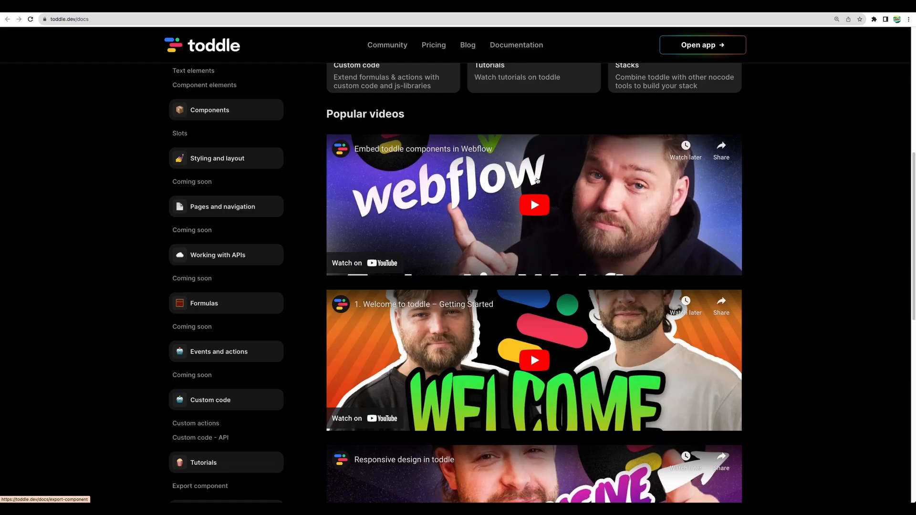
{"action": "mouse_move", "coordinate": [551, 196]}
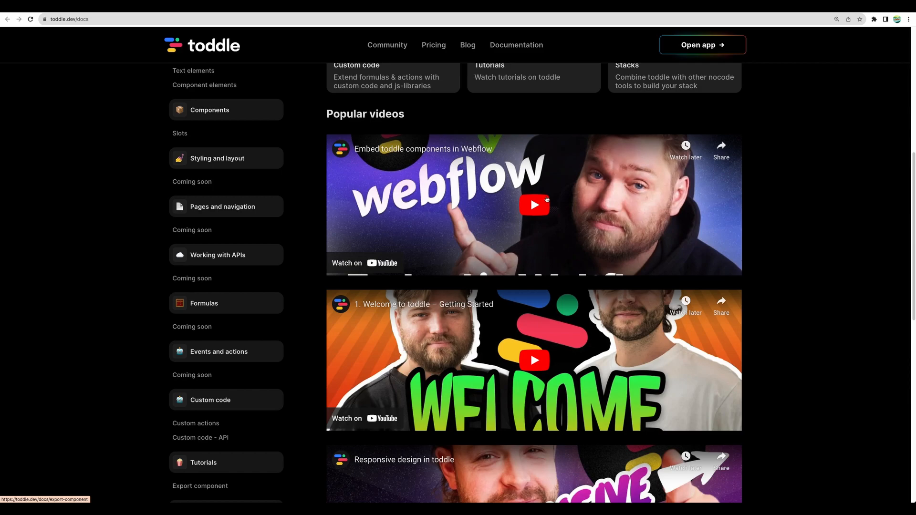
Play the 'Embed toddle components in Webflow' video and continue down the docs
{"action": "left_click", "coordinate": [533, 204]}
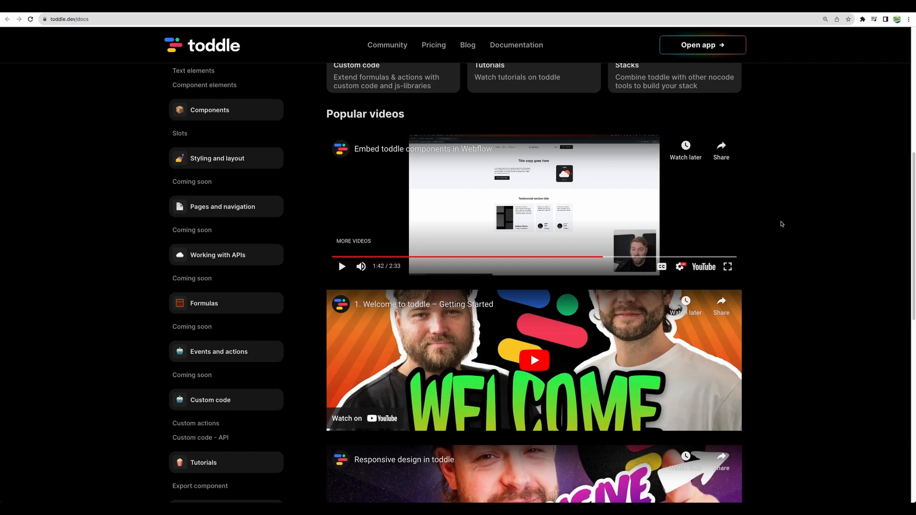
{"action": "mouse_move", "coordinate": [707, 119]}
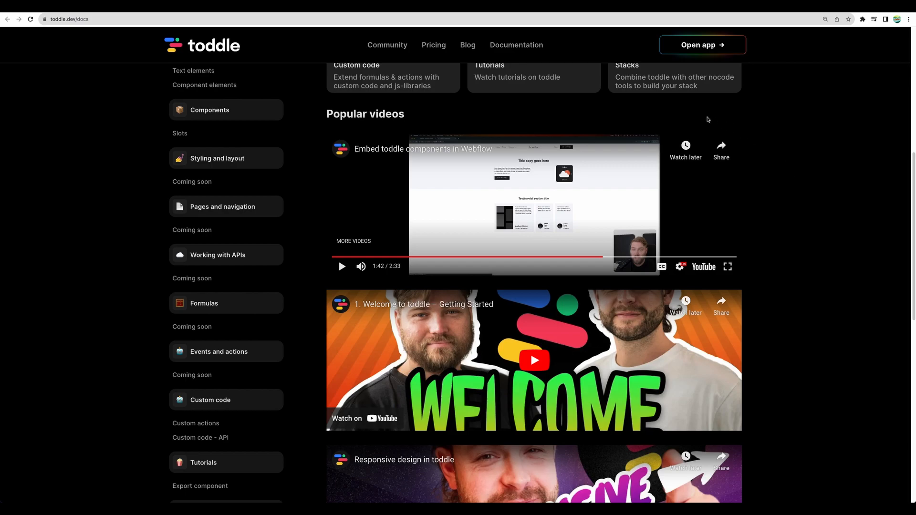
{"action": "mouse_move", "coordinate": [780, 128]}
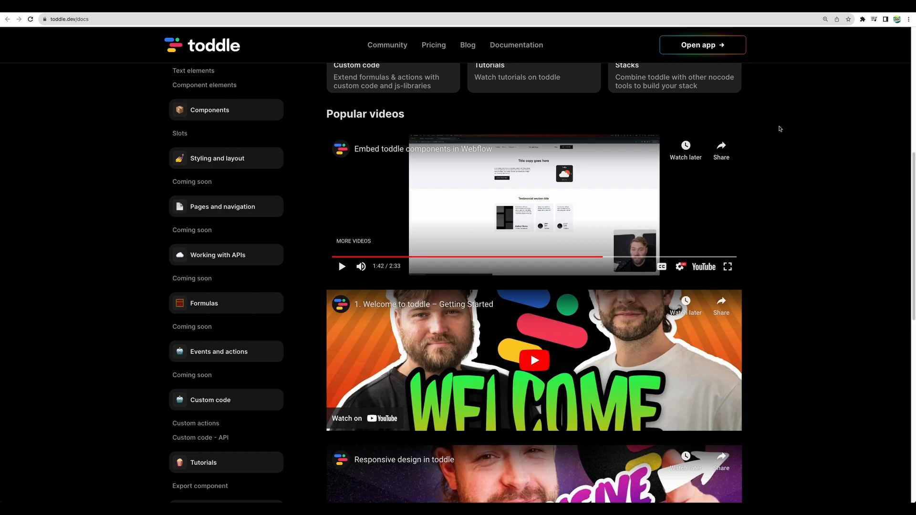
{"action": "mouse_move", "coordinate": [554, 106]}
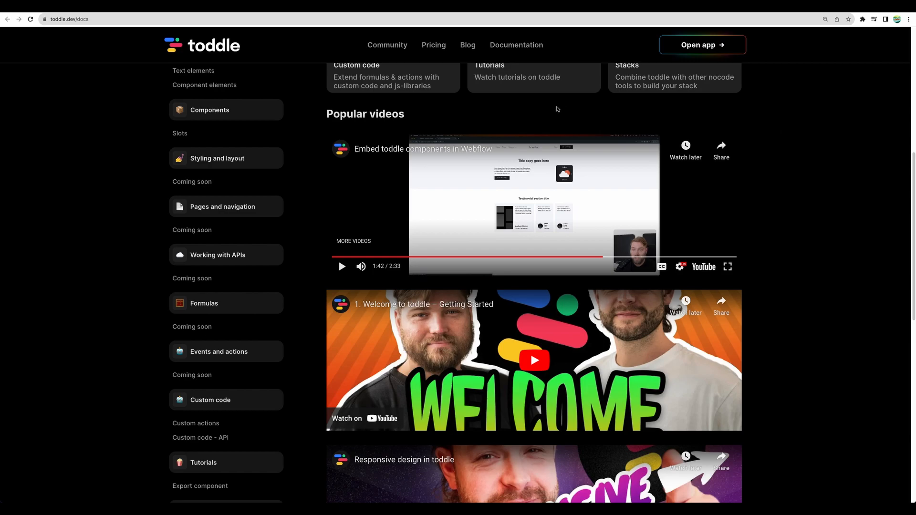
{"action": "mouse_move", "coordinate": [567, 181]}
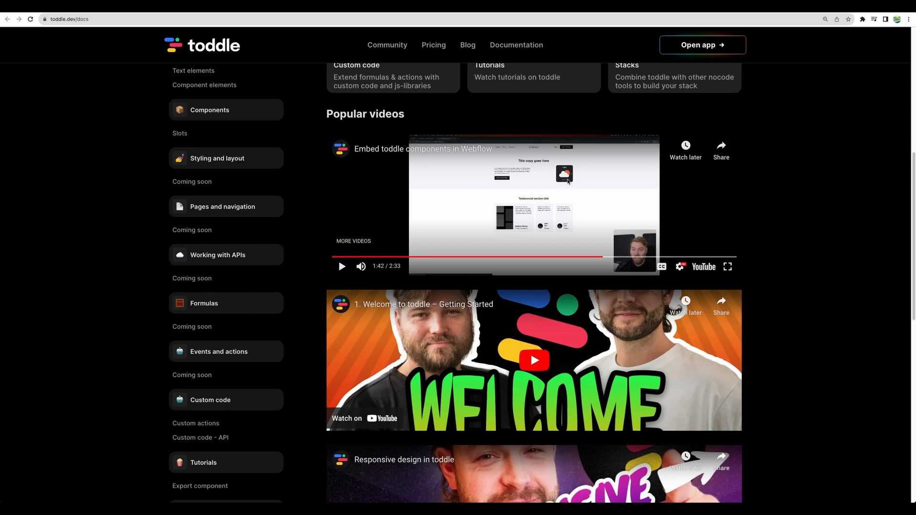
{"action": "mouse_move", "coordinate": [522, 159]}
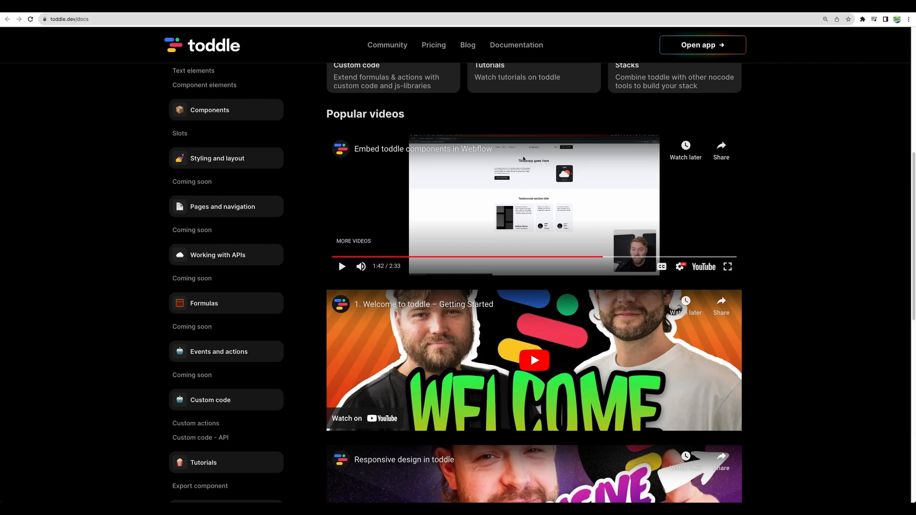
{"action": "mouse_move", "coordinate": [473, 154]}
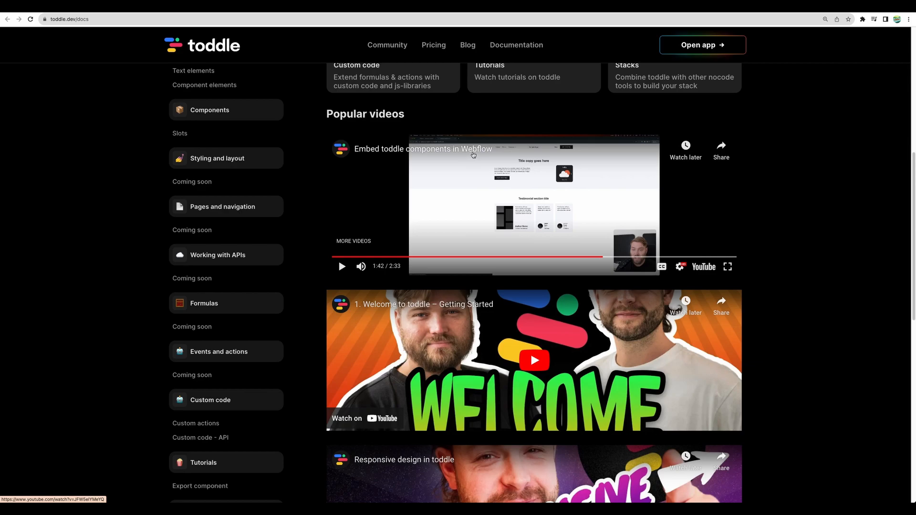
{"action": "scroll", "scroll_direction": "down", "scroll_amount": 3}
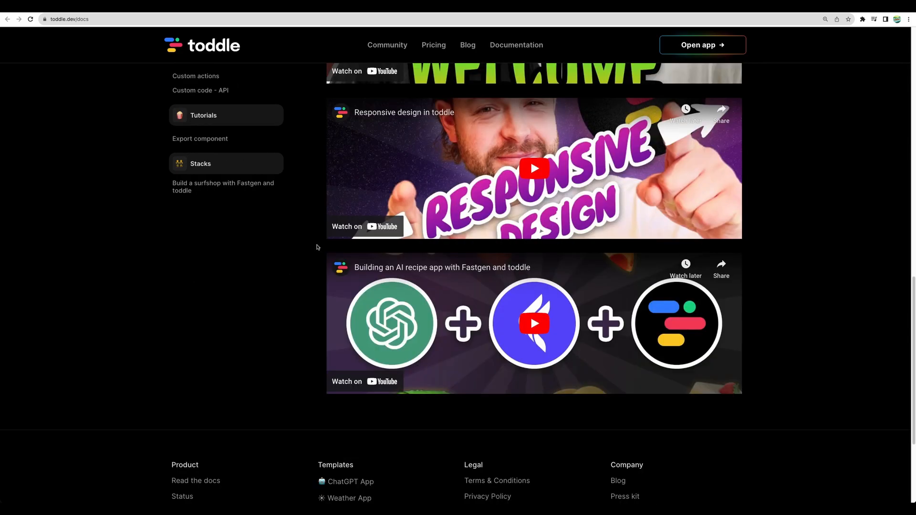
{"action": "mouse_move", "coordinate": [450, 142]}
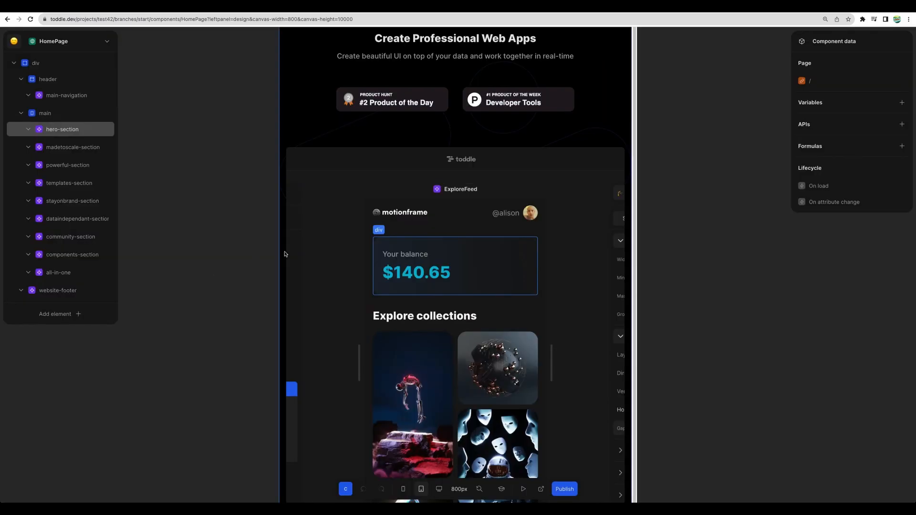
Preview the Test42 landing page at the mobile breakpoint, then restore the width
{"action": "left_click", "coordinate": [421, 489]}
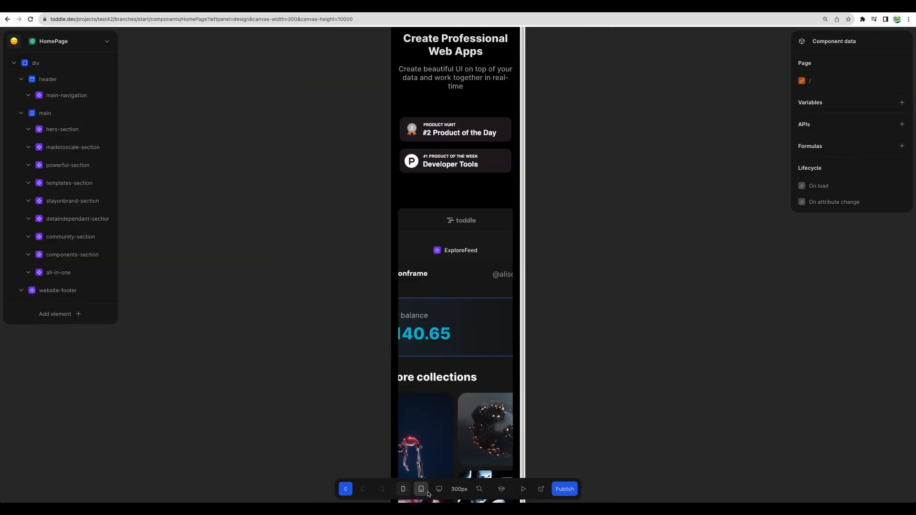
{"action": "left_click", "coordinate": [421, 489]}
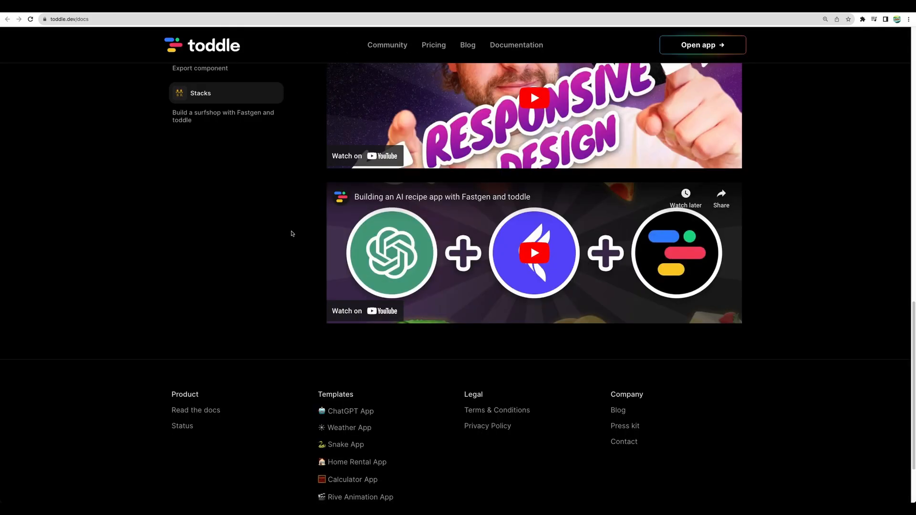
{"action": "mouse_move", "coordinate": [565, 226]}
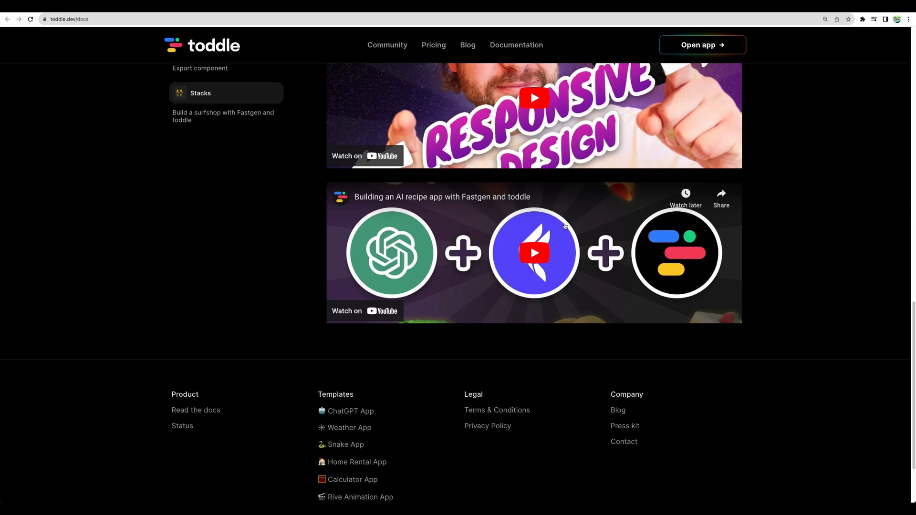
{"action": "mouse_move", "coordinate": [451, 272]}
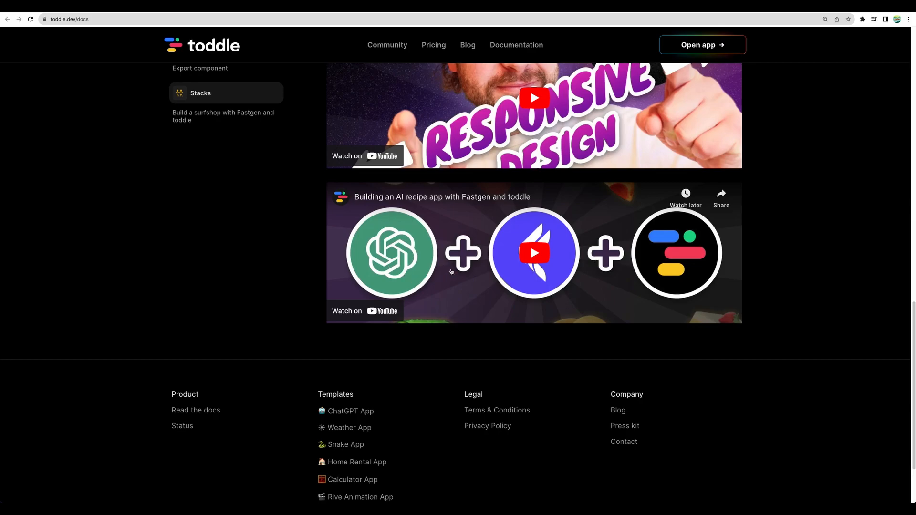
{"action": "mouse_move", "coordinate": [575, 218]}
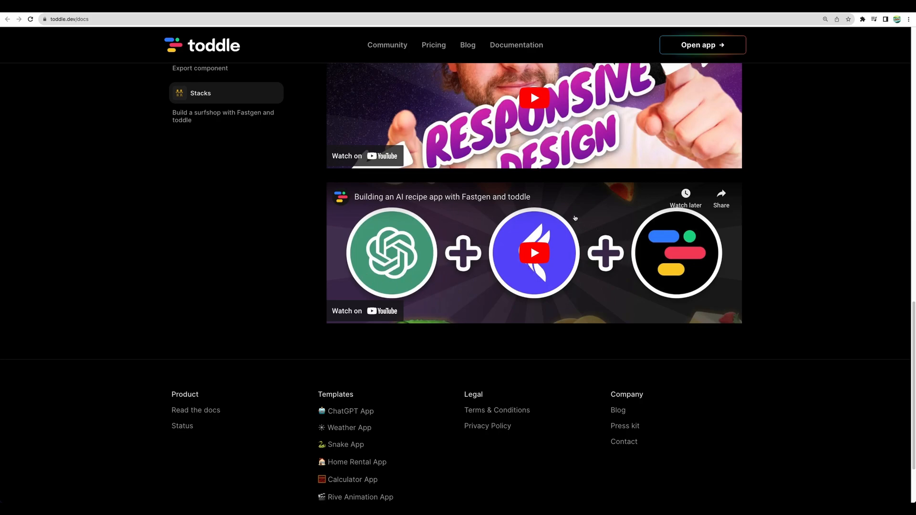
{"action": "mouse_move", "coordinate": [555, 208]}
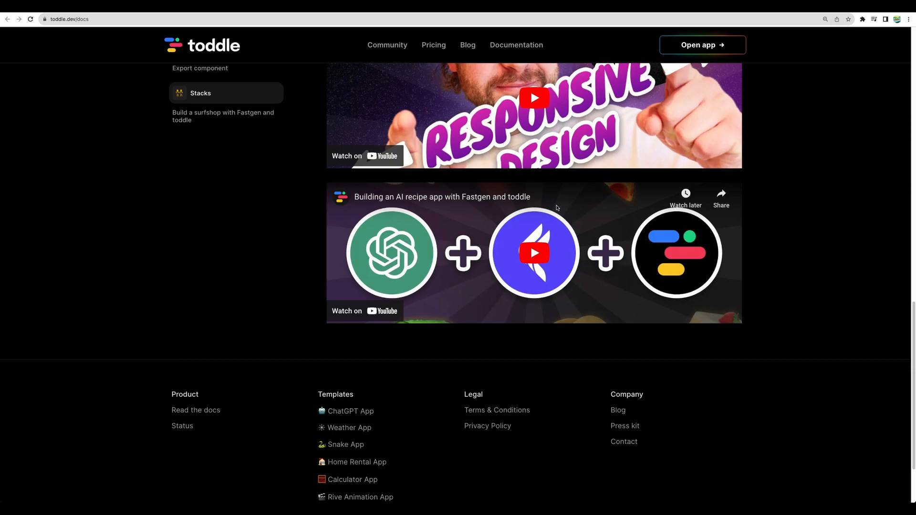
{"action": "mouse_move", "coordinate": [523, 211]}
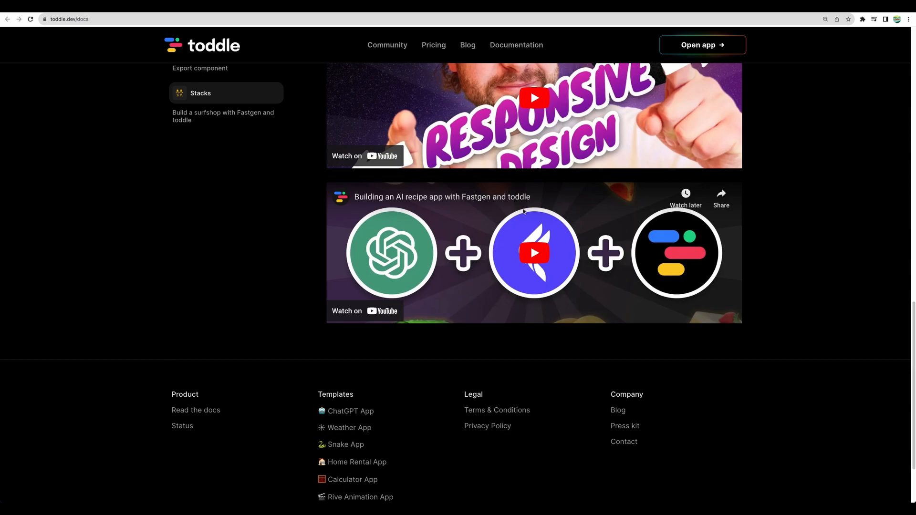
{"action": "mouse_move", "coordinate": [480, 239]}
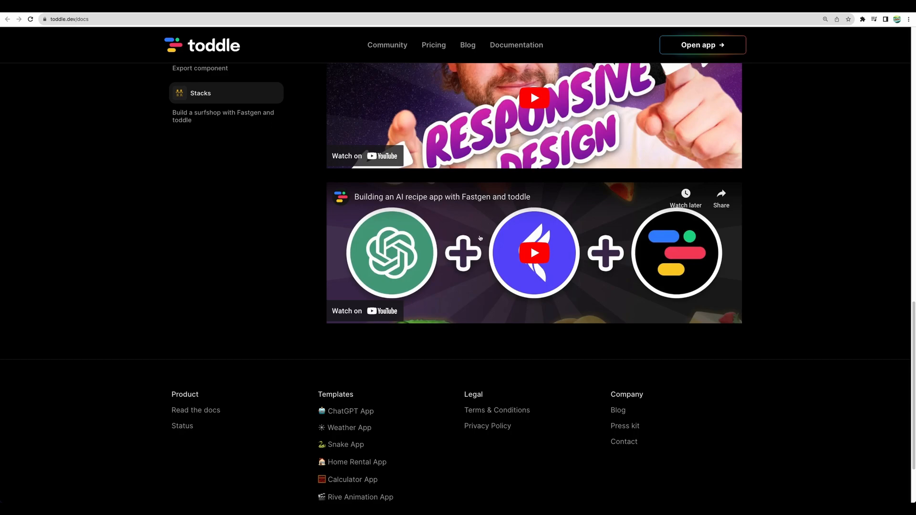
{"action": "mouse_move", "coordinate": [695, 245]}
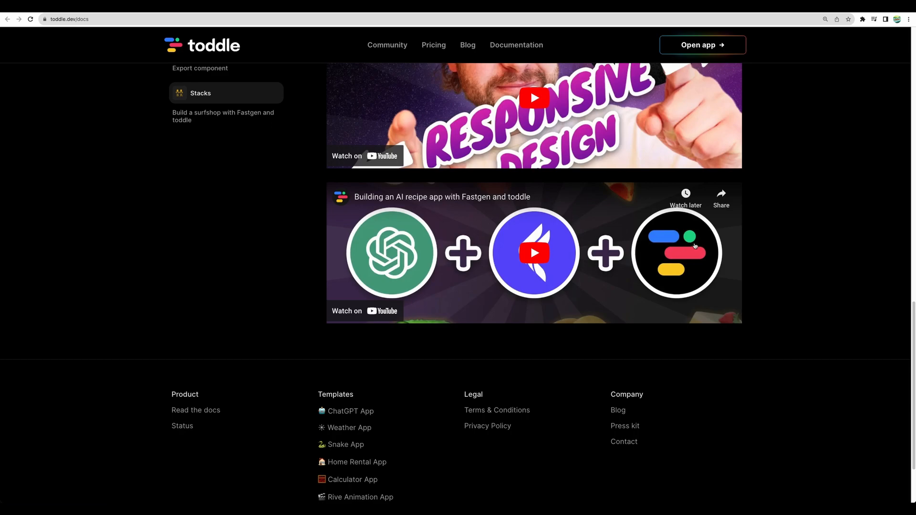
{"action": "mouse_move", "coordinate": [730, 230]}
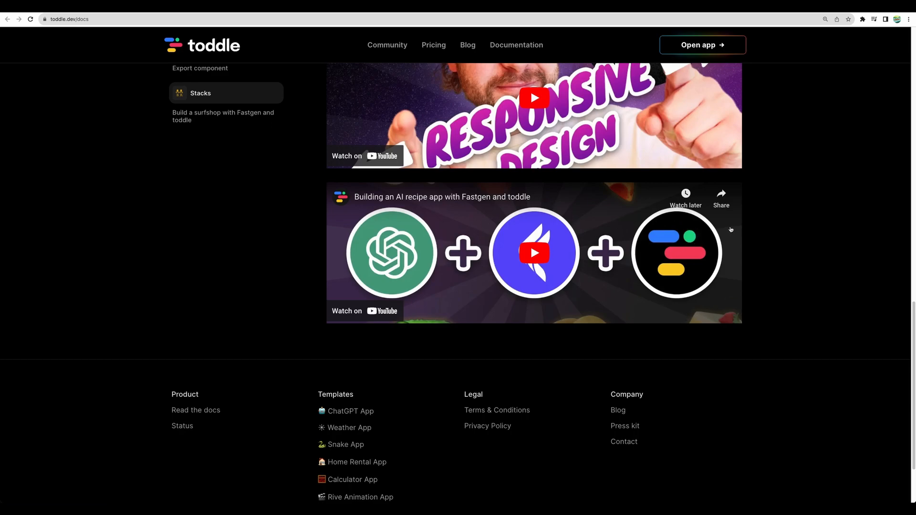
{"action": "scroll", "scroll_direction": "up", "scroll_amount": 3}
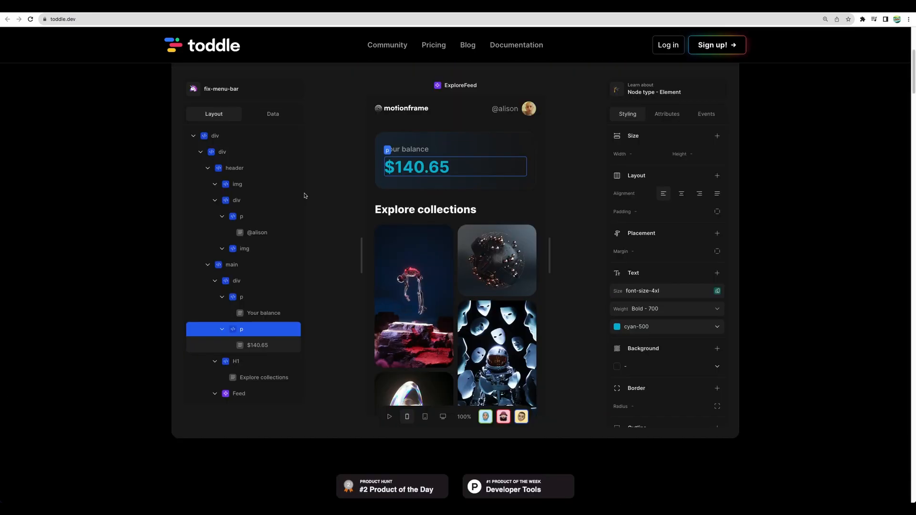
{"action": "mouse_move", "coordinate": [328, 194]}
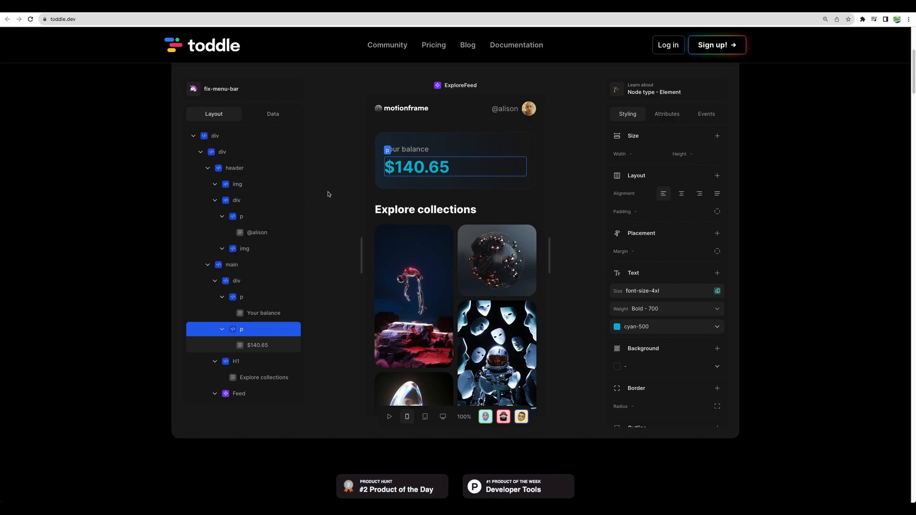
Try the landing page editor demo, then go to the Documentation home from the top navigation
{"action": "left_click", "coordinate": [236, 281]}
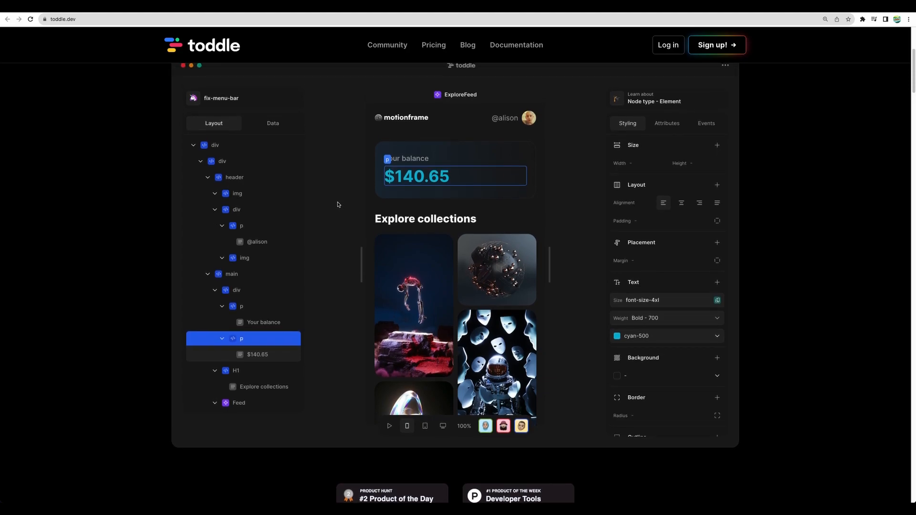
{"action": "mouse_move", "coordinate": [573, 133]}
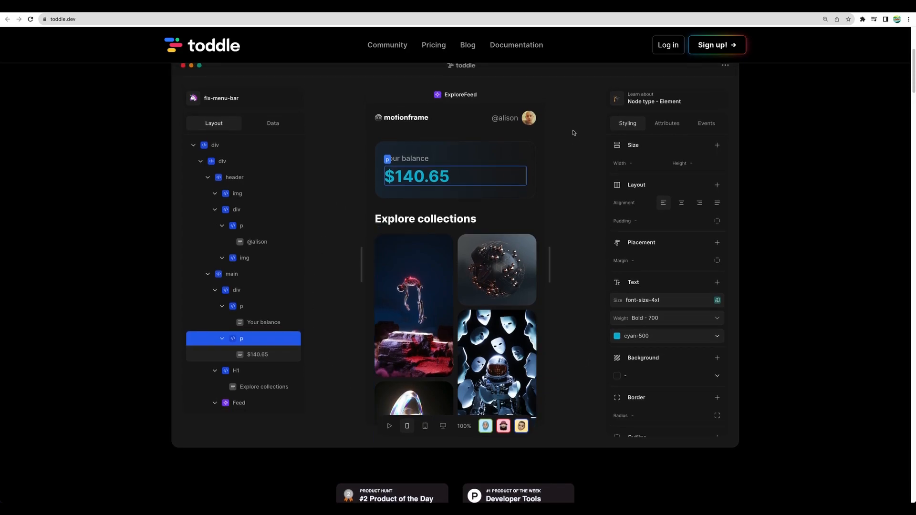
{"action": "mouse_move", "coordinate": [346, 326]}
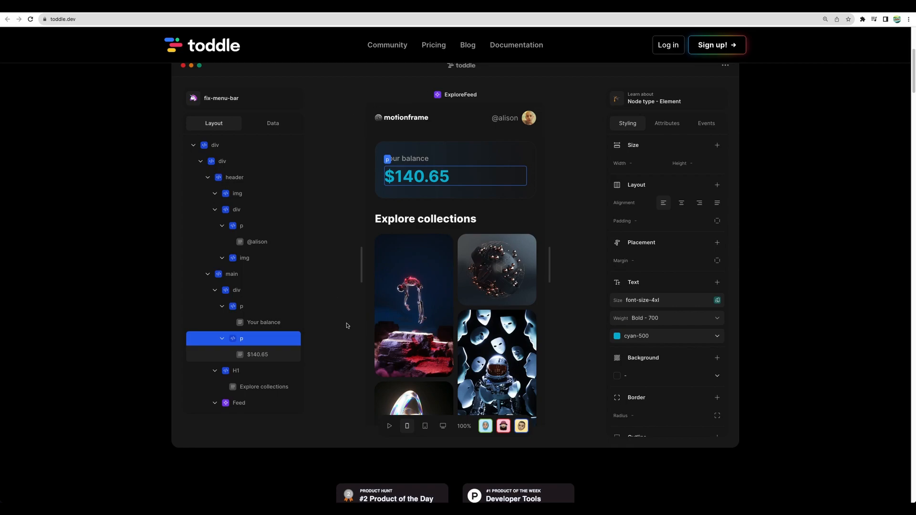
{"action": "mouse_move", "coordinate": [274, 60]}
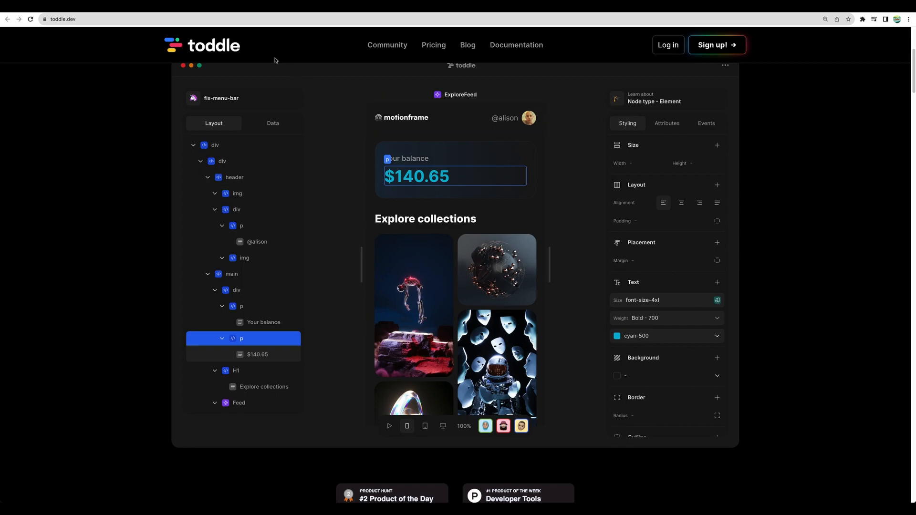
{"action": "mouse_move", "coordinate": [345, 95]}
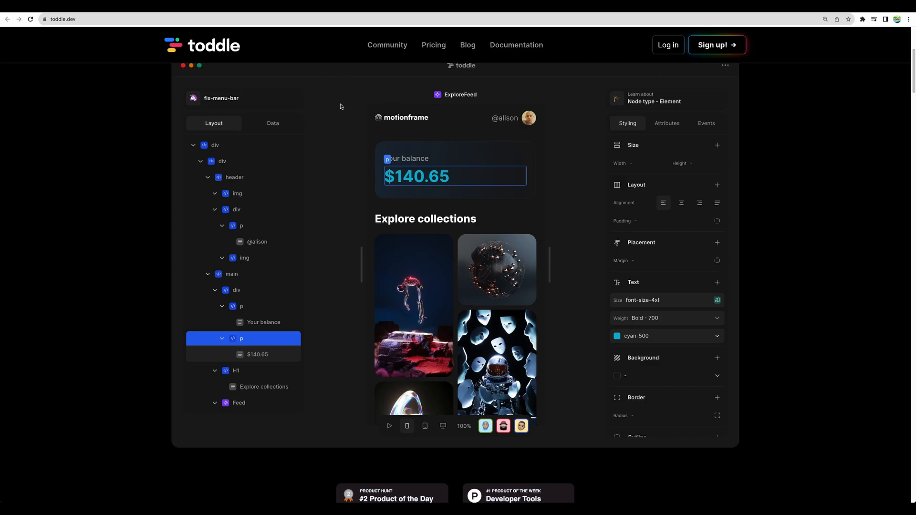
{"action": "left_click", "coordinate": [517, 45]}
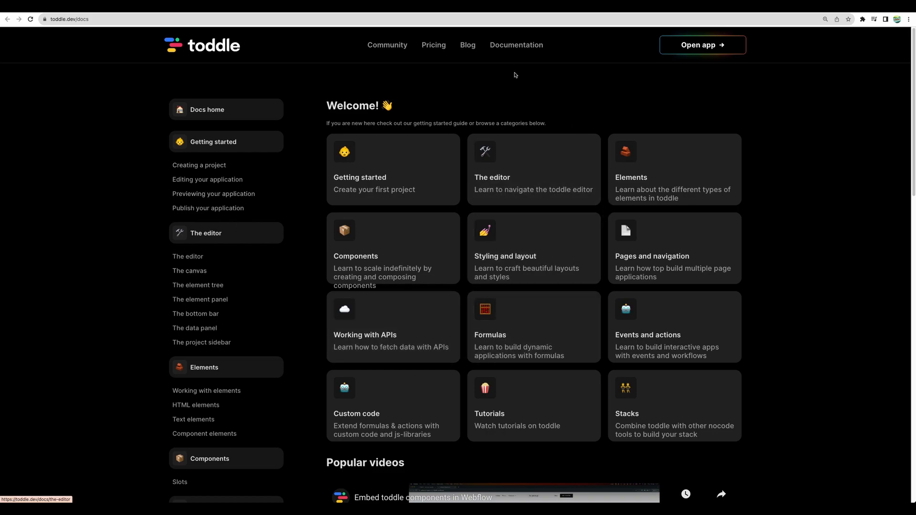
Scroll down the new-project page to the template list with Blank, website, weather, gpt and Rental
{"action": "scroll", "scroll_direction": "down", "scroll_amount": 3}
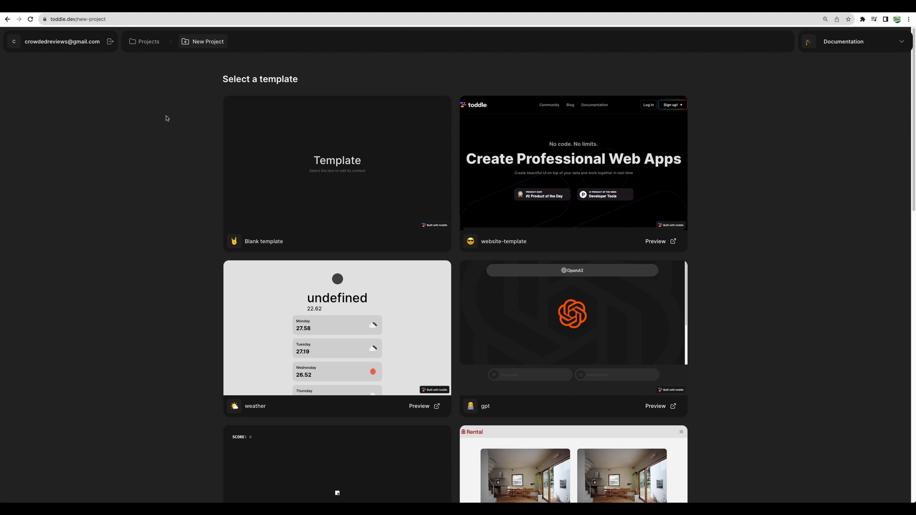
{"action": "mouse_move", "coordinate": [404, 67]}
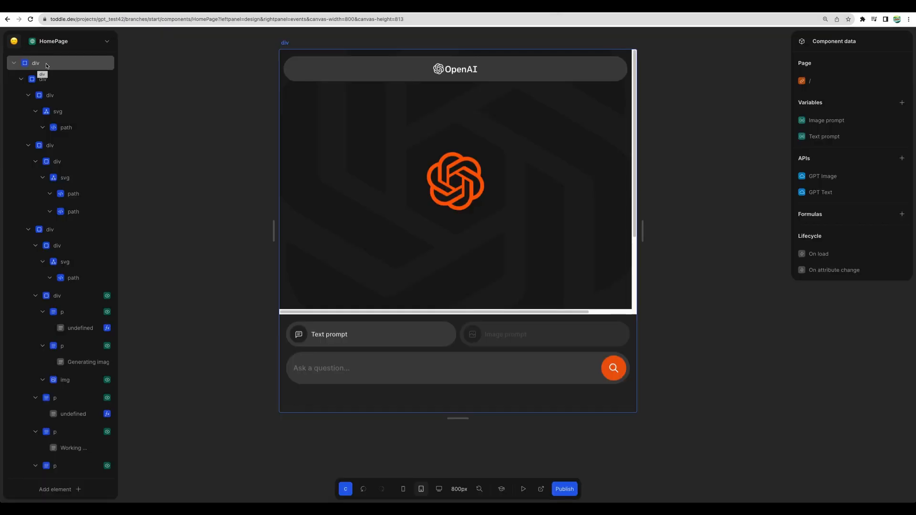
Select the HomePage root div, collapse its first nested div and select that collapsed element
{"action": "left_click", "coordinate": [36, 63]}
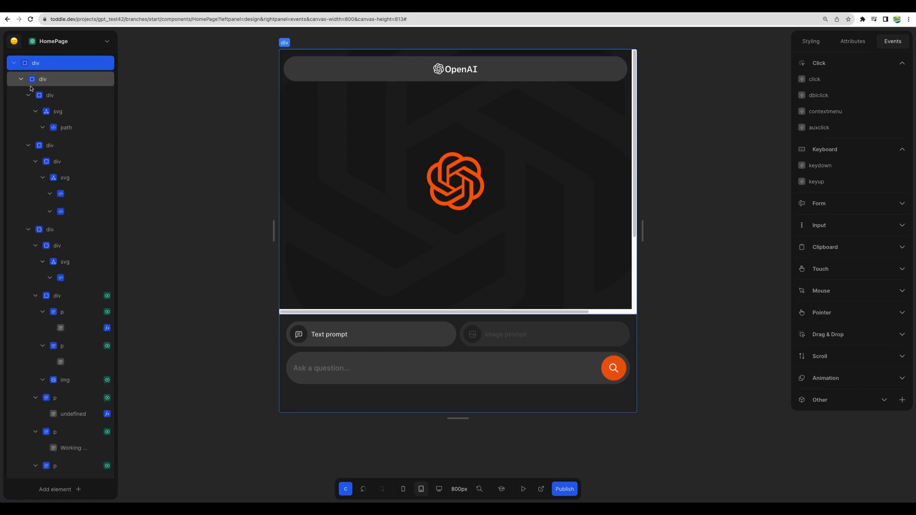
{"action": "left_click", "coordinate": [28, 96]}
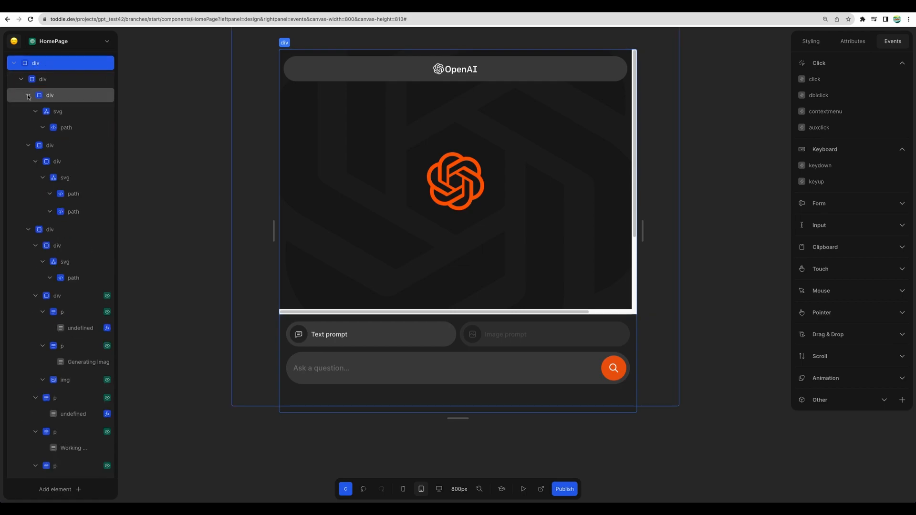
{"action": "left_click", "coordinate": [27, 95]}
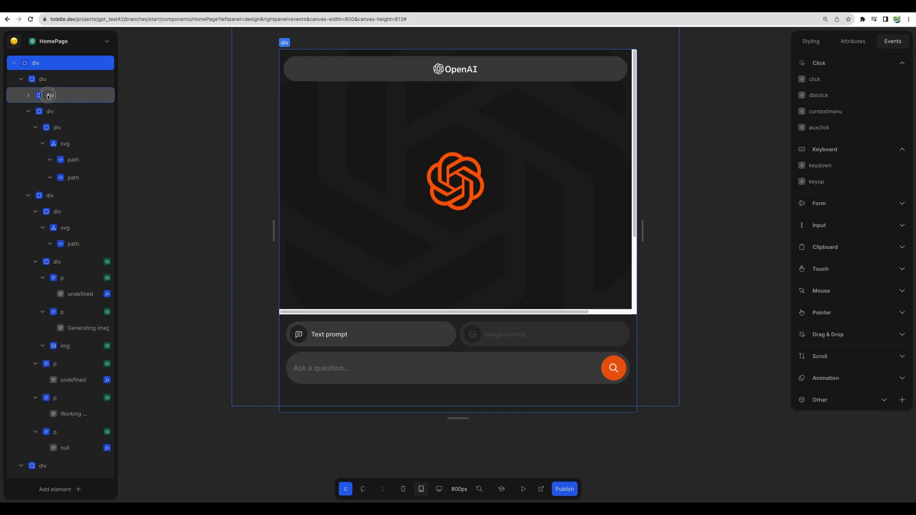
{"action": "left_click", "coordinate": [50, 95]}
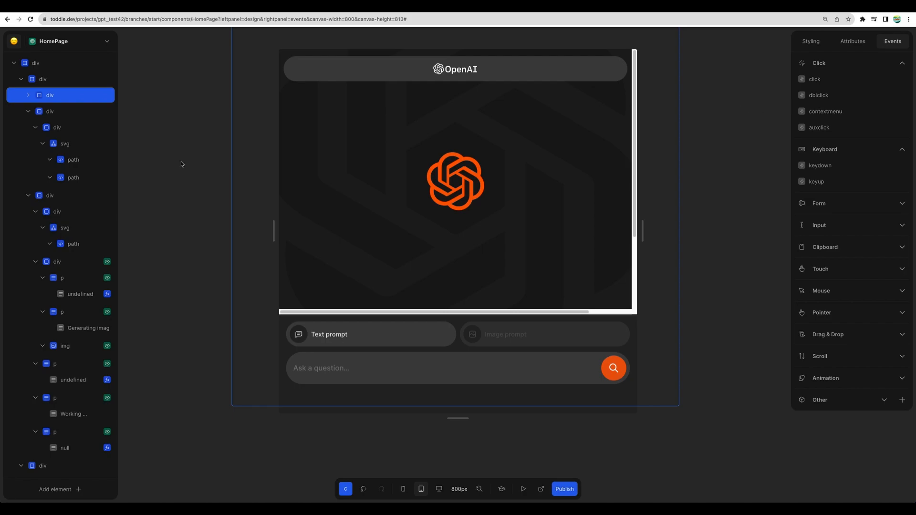
{"action": "mouse_move", "coordinate": [202, 116]}
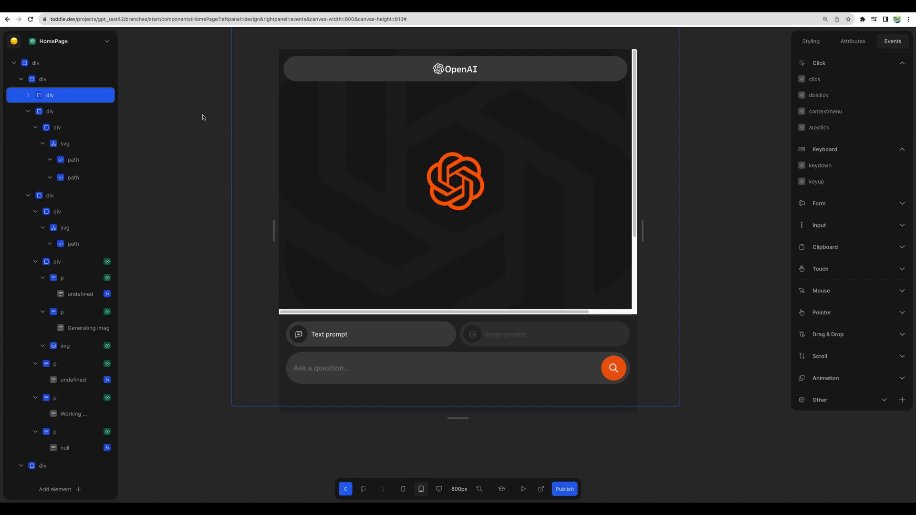
{"action": "mouse_move", "coordinate": [49, 111]}
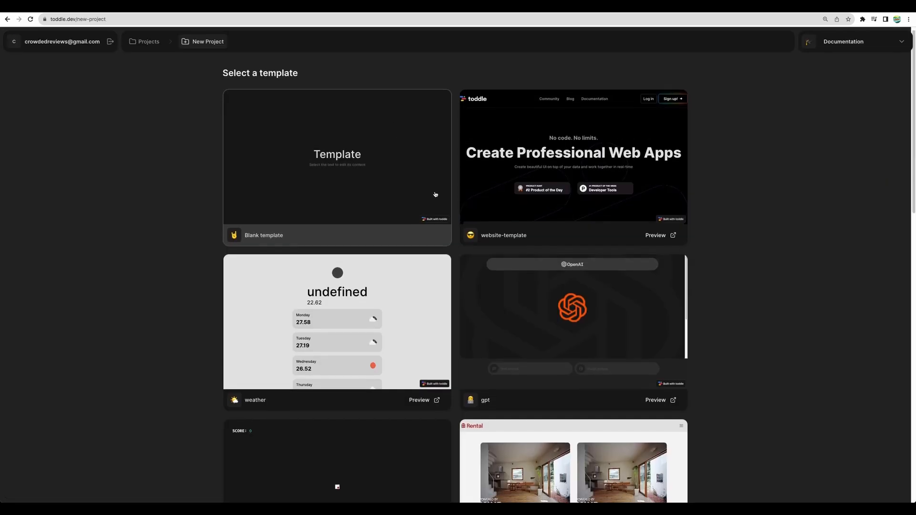
Scroll the toddle.dev landing page down to its interactive editor demo
{"action": "scroll", "scroll_direction": "down", "scroll_amount": 3}
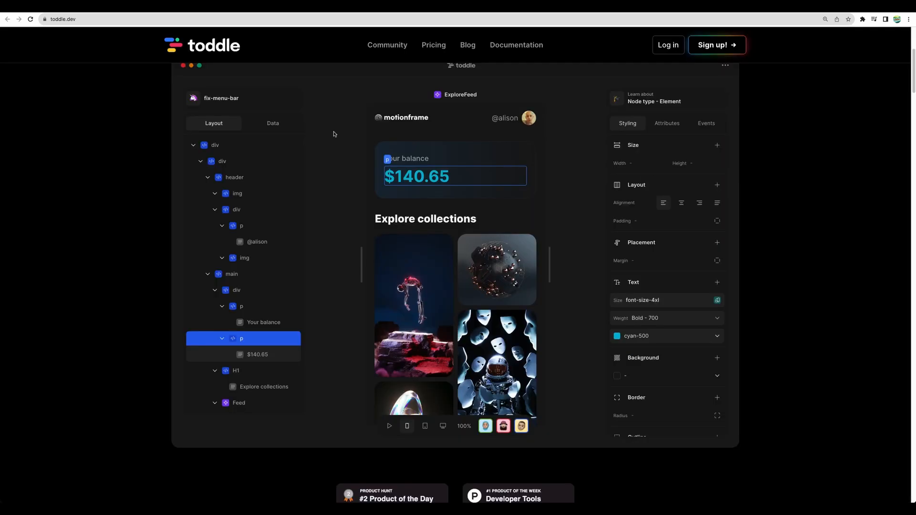
Highlight the main, Feed and header elements in the demo, then scroll to the 'no-code builder built without code' section
{"action": "left_click", "coordinate": [231, 274]}
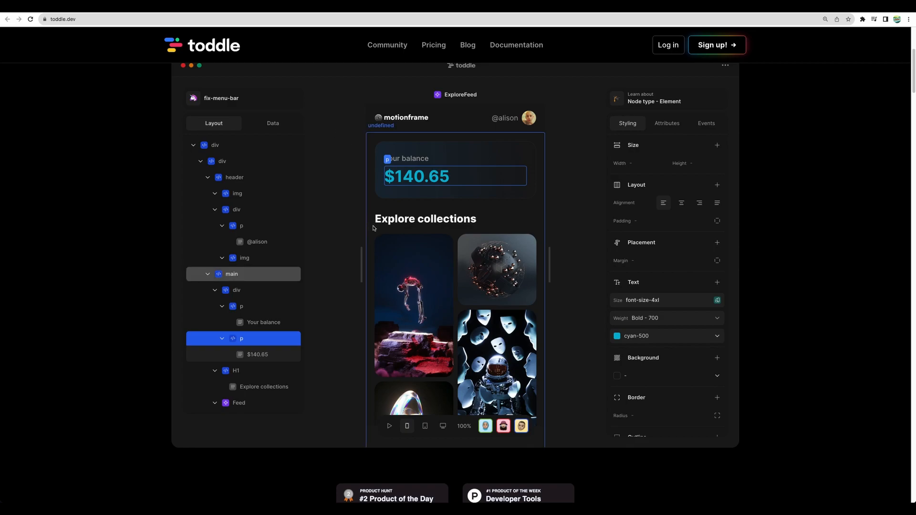
{"action": "left_click", "coordinate": [238, 403]}
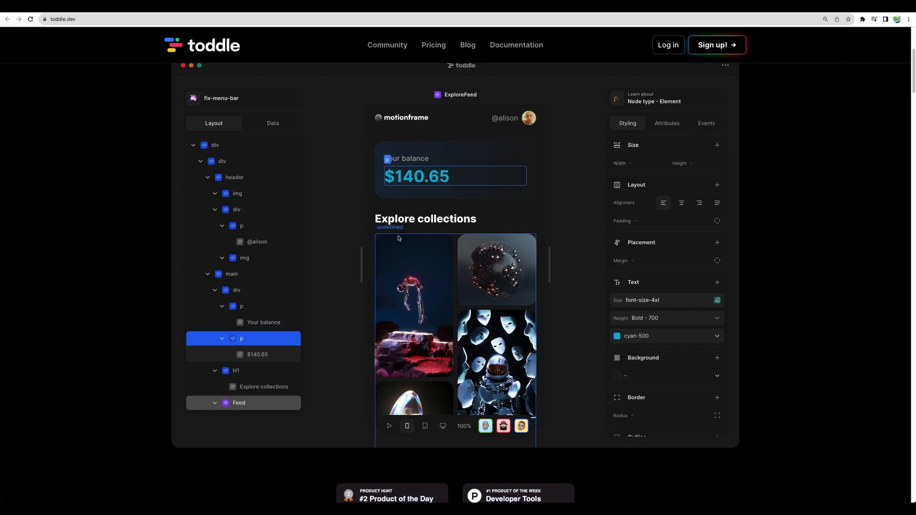
{"action": "left_click", "coordinate": [235, 178]}
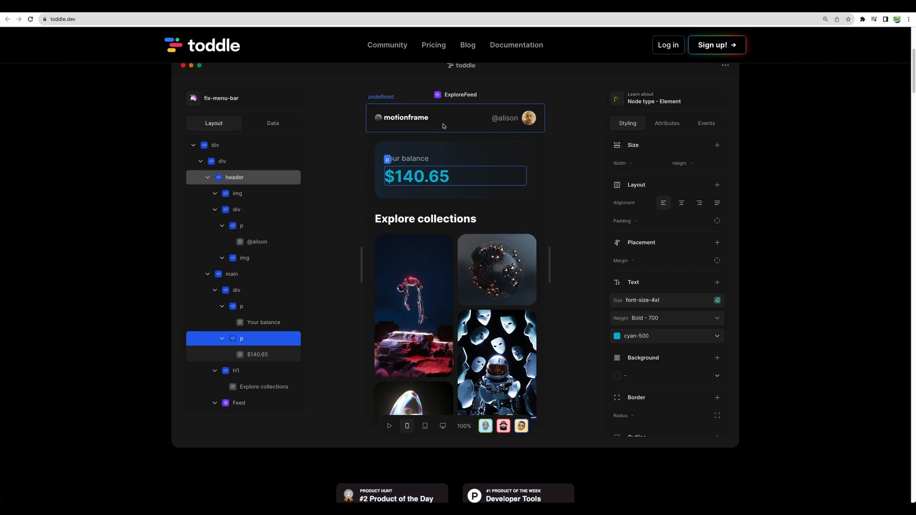
{"action": "mouse_move", "coordinate": [605, 181]}
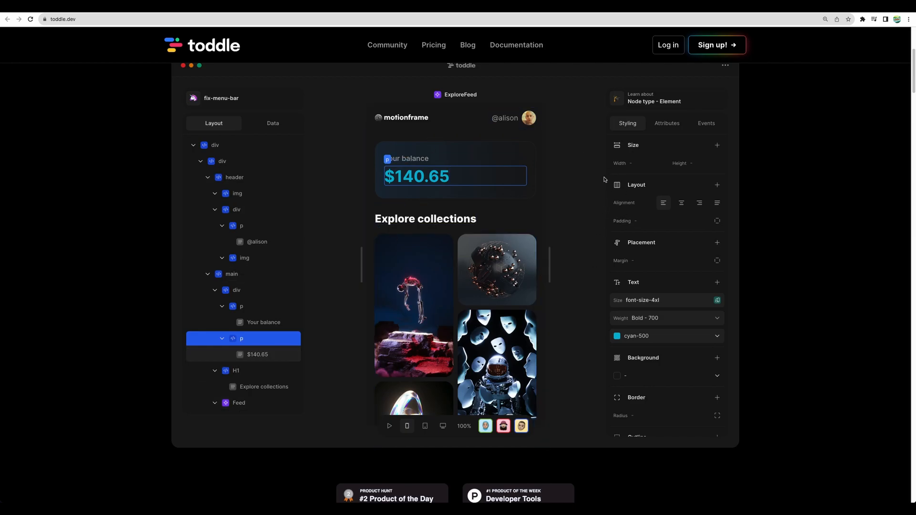
{"action": "scroll", "scroll_direction": "up", "scroll_amount": 3}
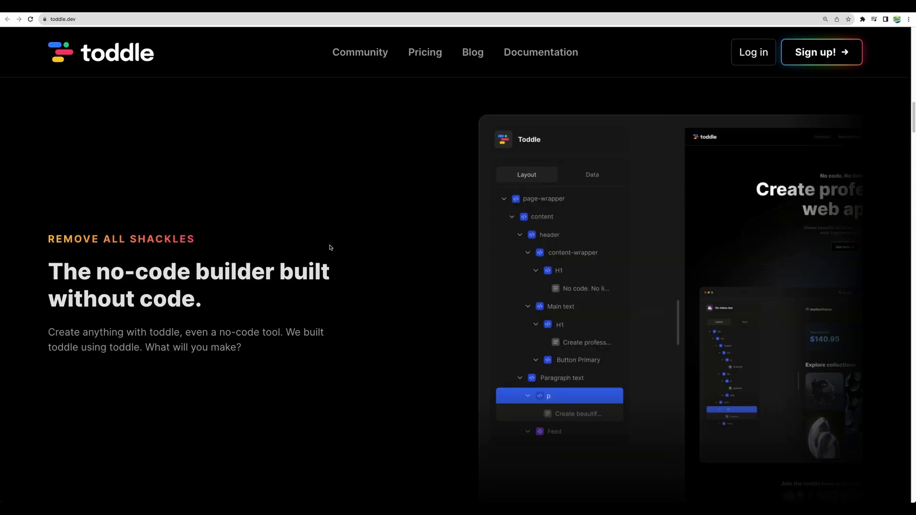